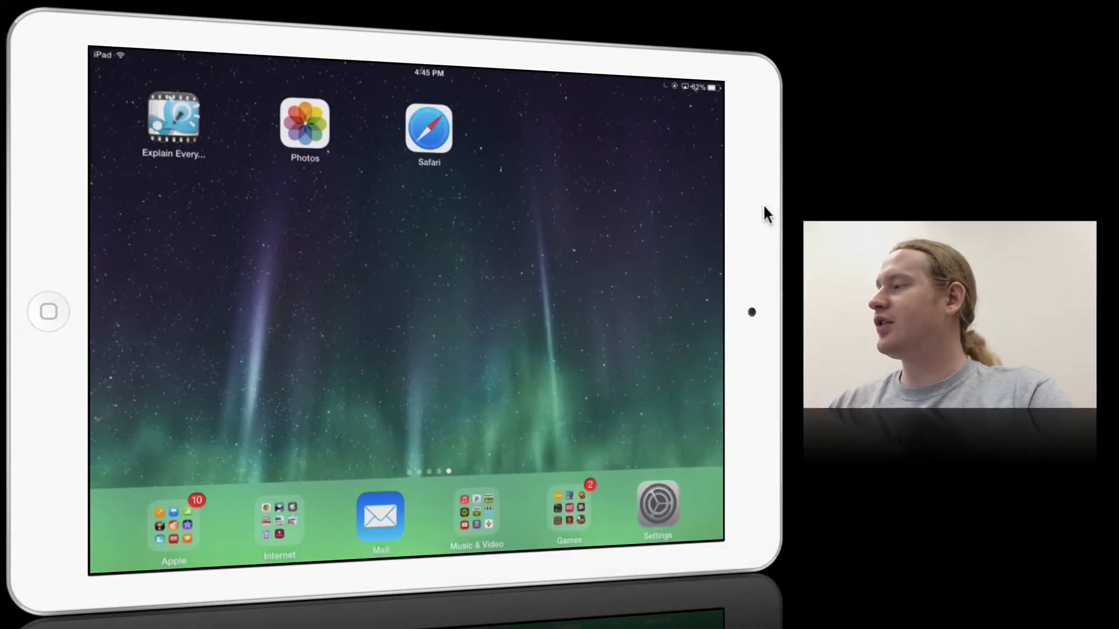
mouse_move(104, 104)
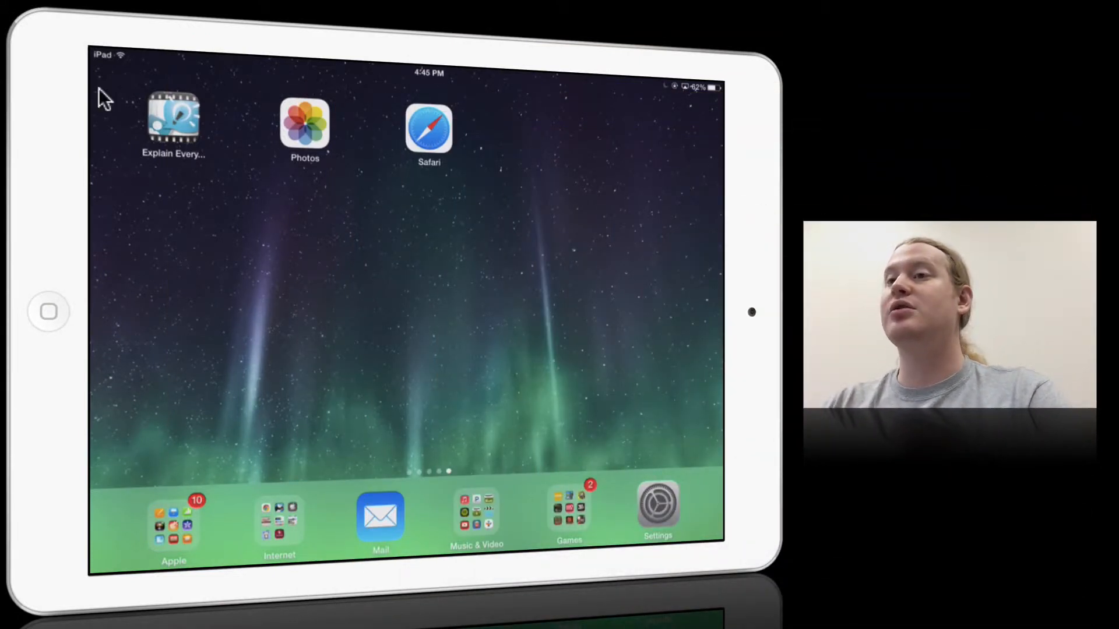
mouse_move(201, 175)
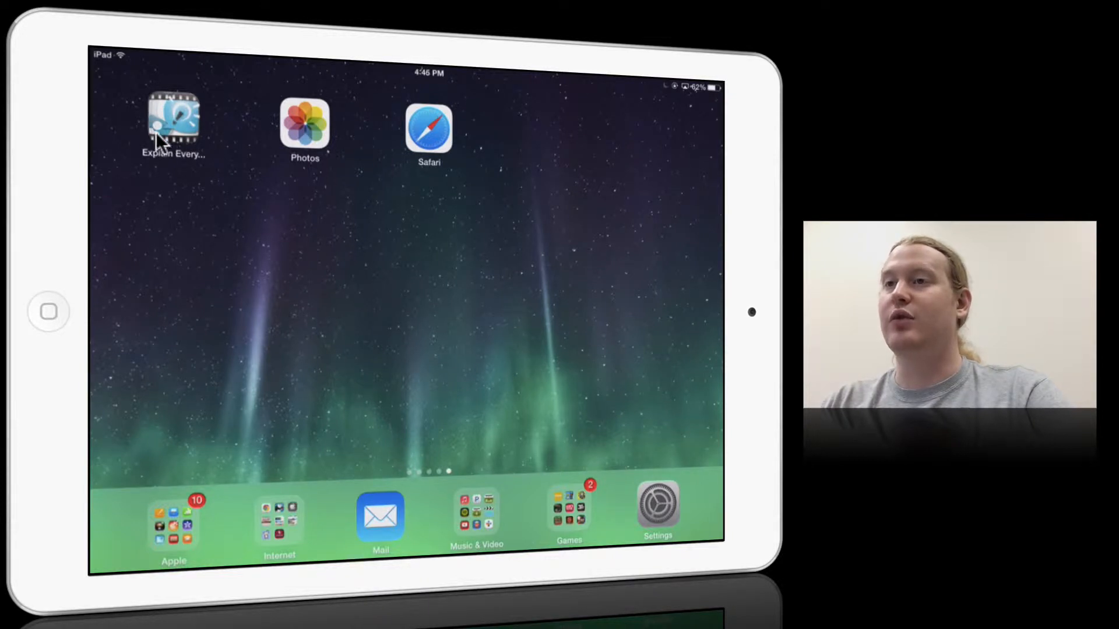
mouse_move(195, 188)
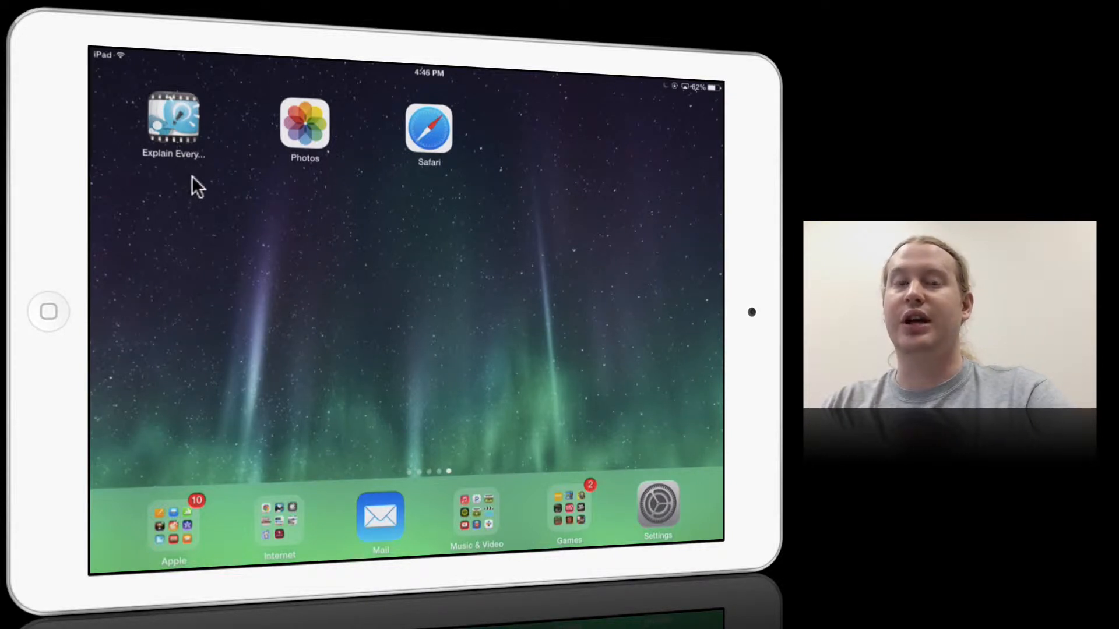
mouse_move(299, 176)
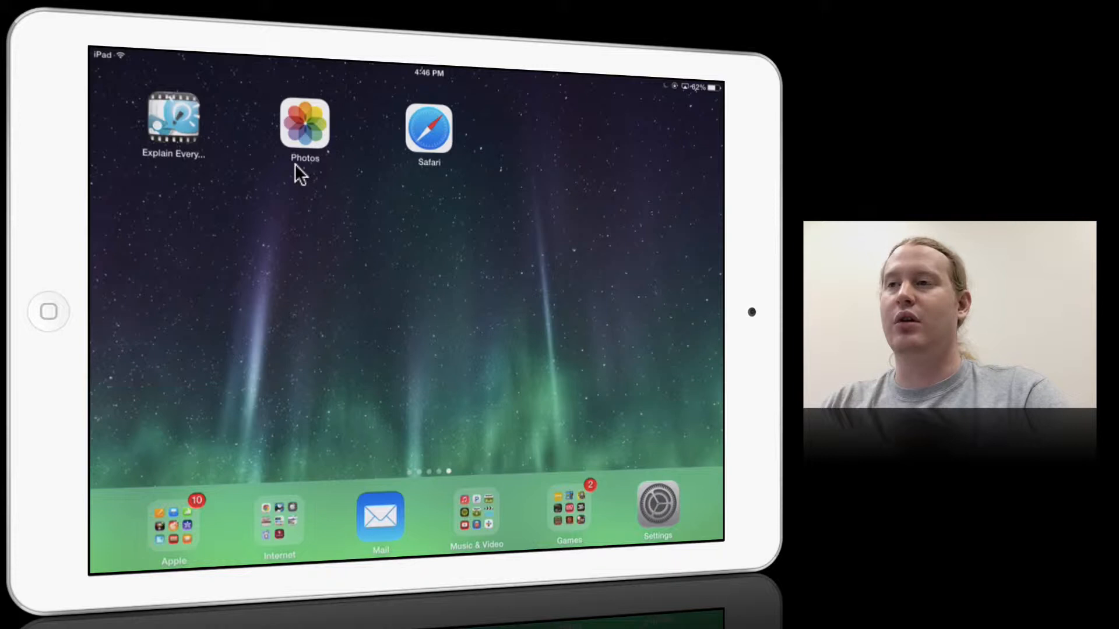
mouse_move(337, 107)
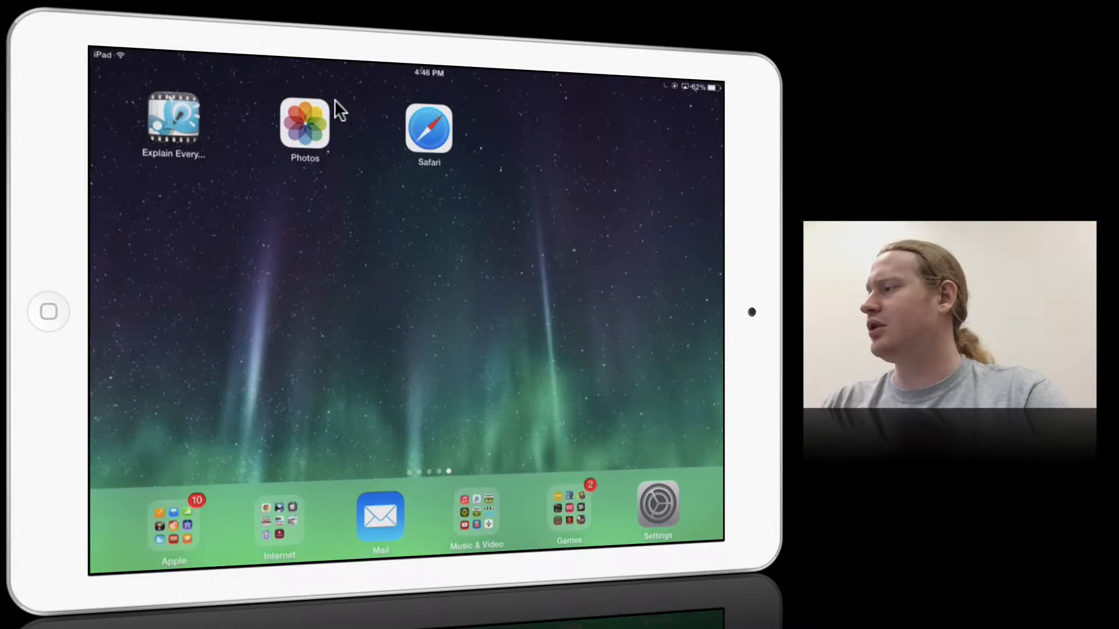
mouse_move(303, 92)
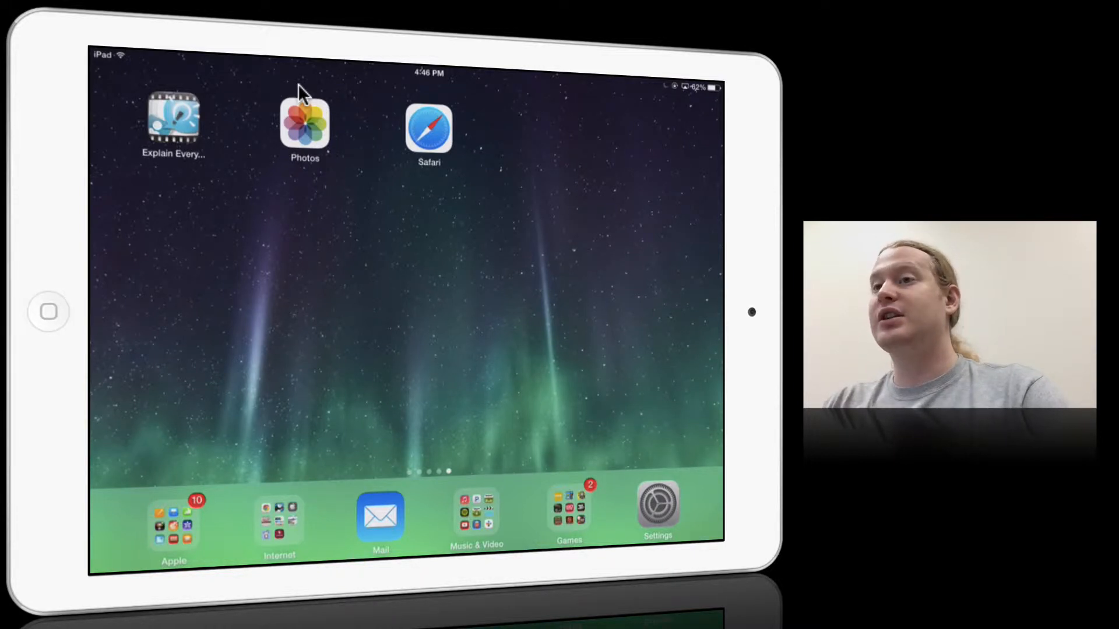
mouse_move(279, 98)
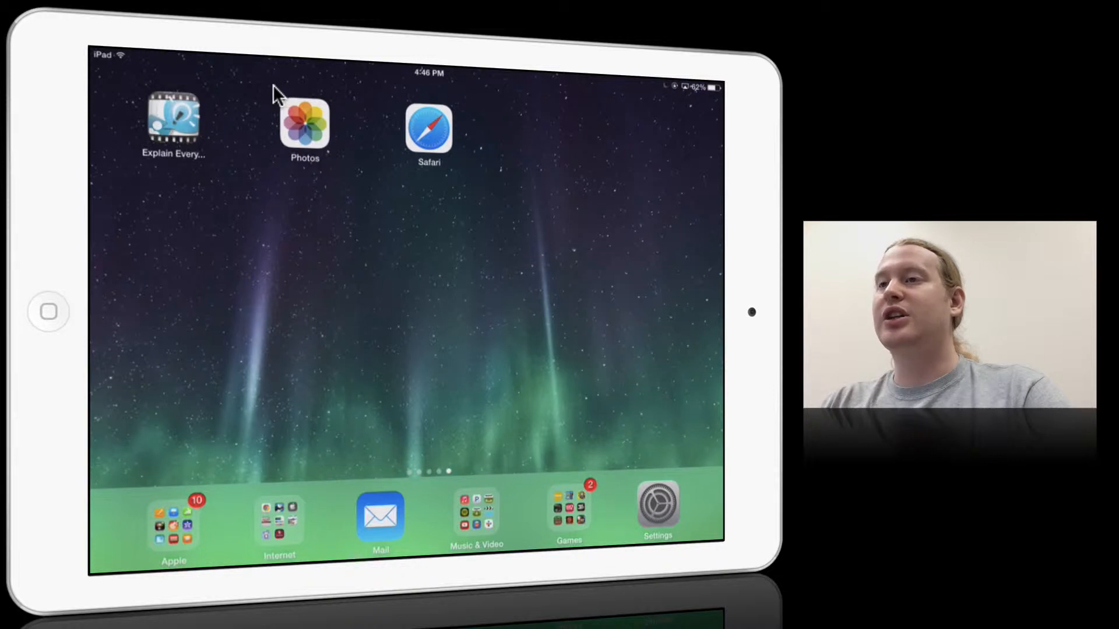
mouse_move(282, 139)
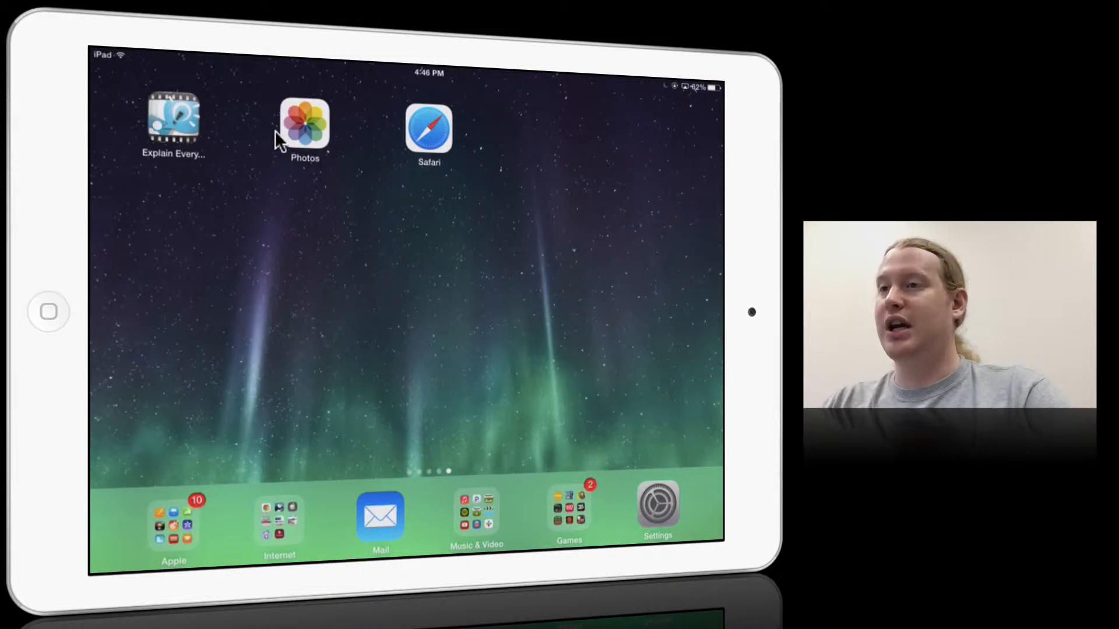
mouse_move(321, 134)
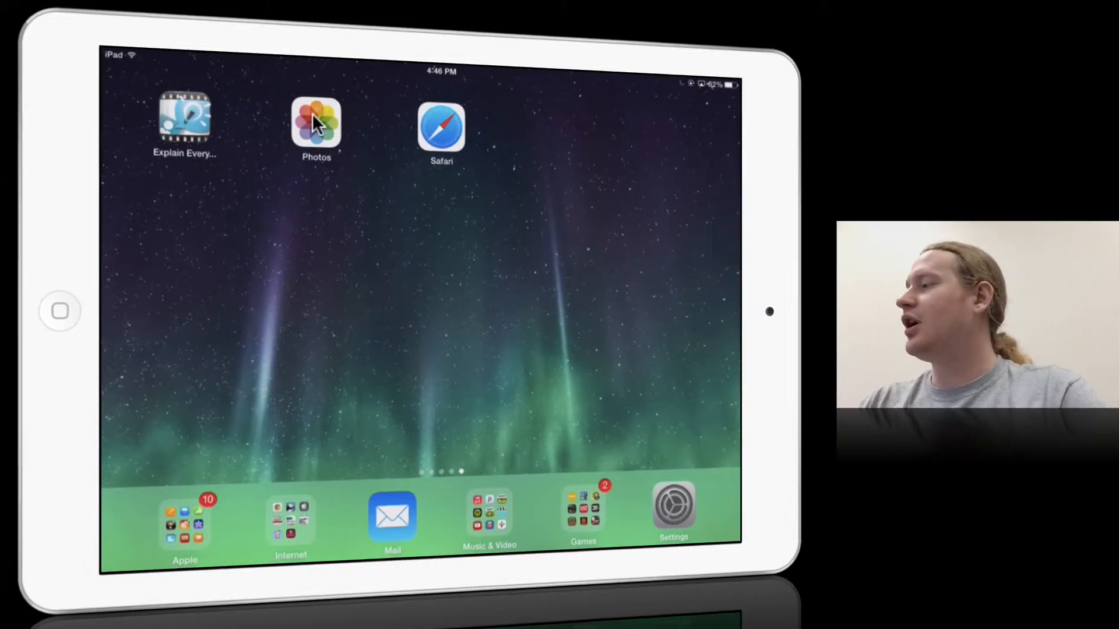
Launch Safari on mymedia.ou.edu and show the guest account menu with Media Upload and Login.
click(316, 122)
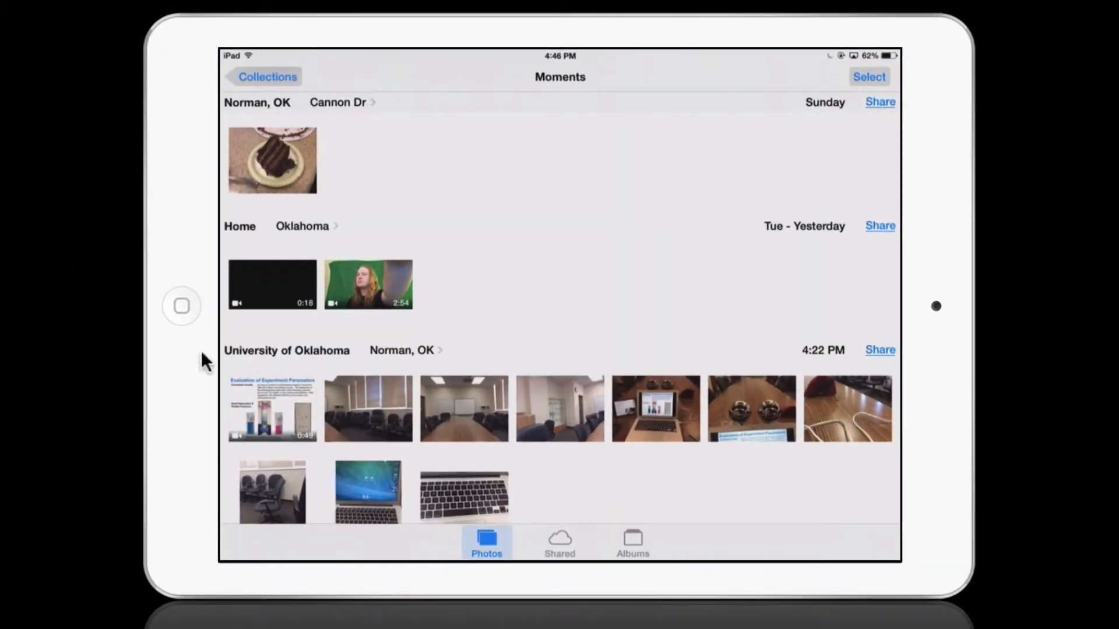
mouse_move(273, 405)
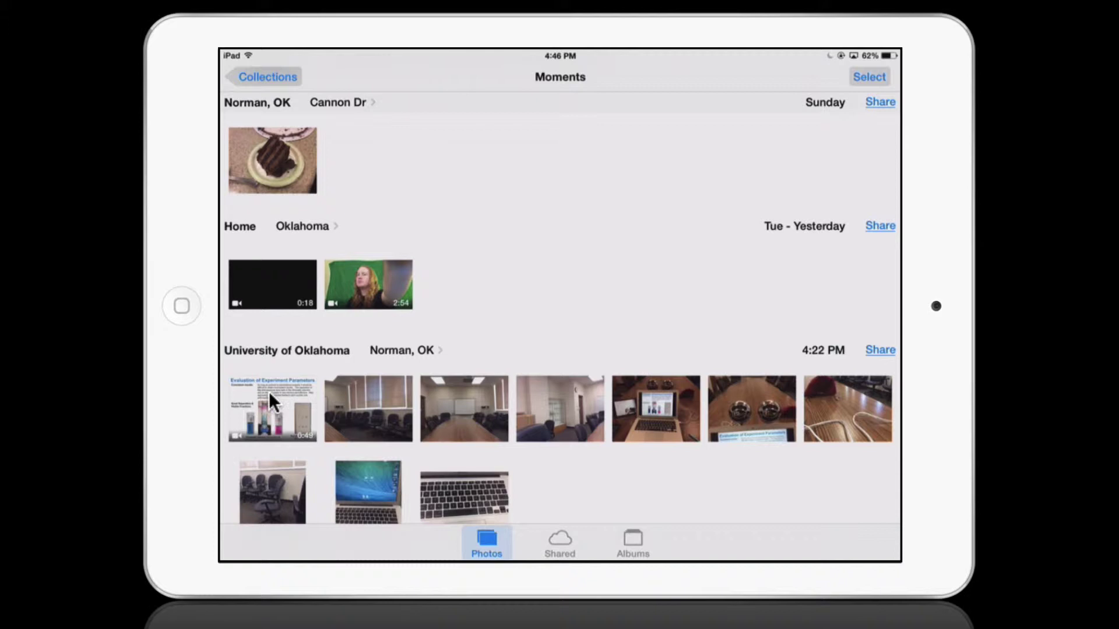
mouse_move(303, 412)
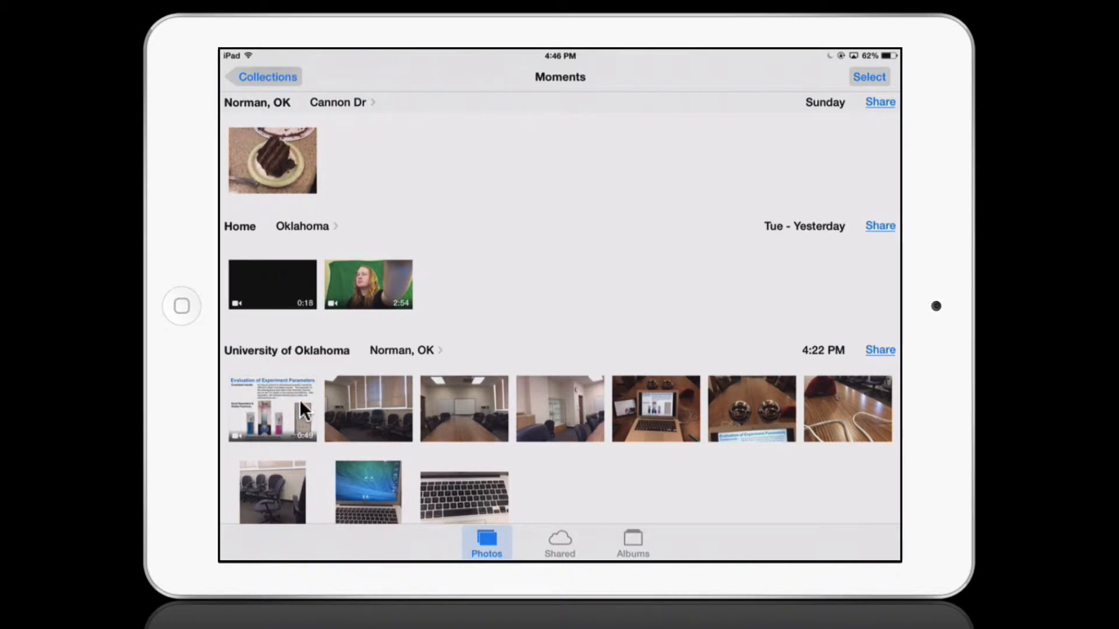
mouse_move(335, 383)
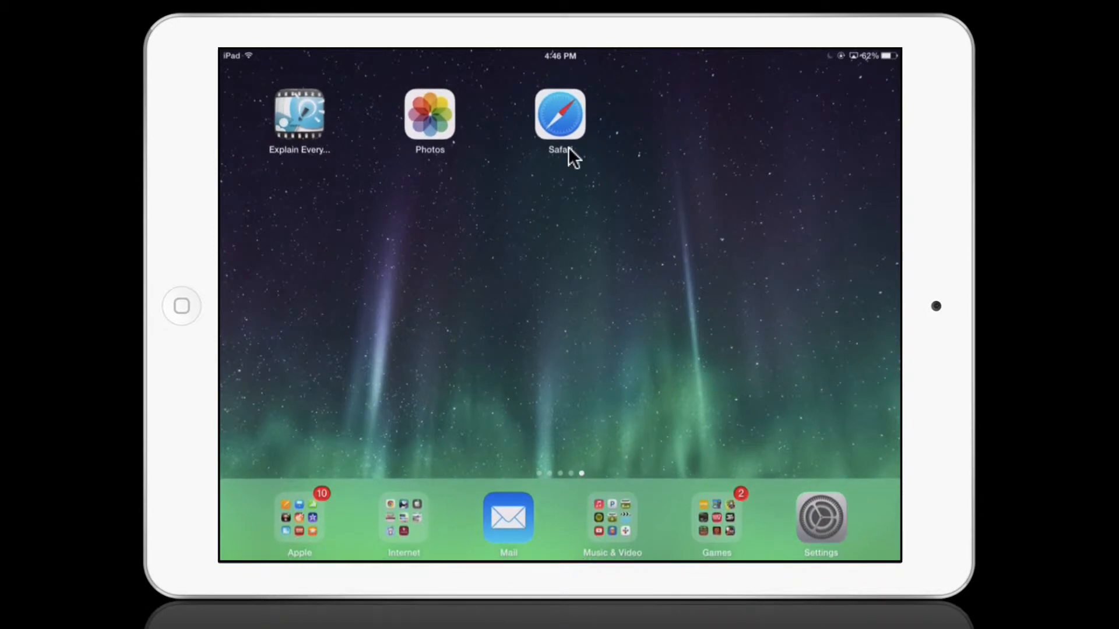
mouse_move(444, 115)
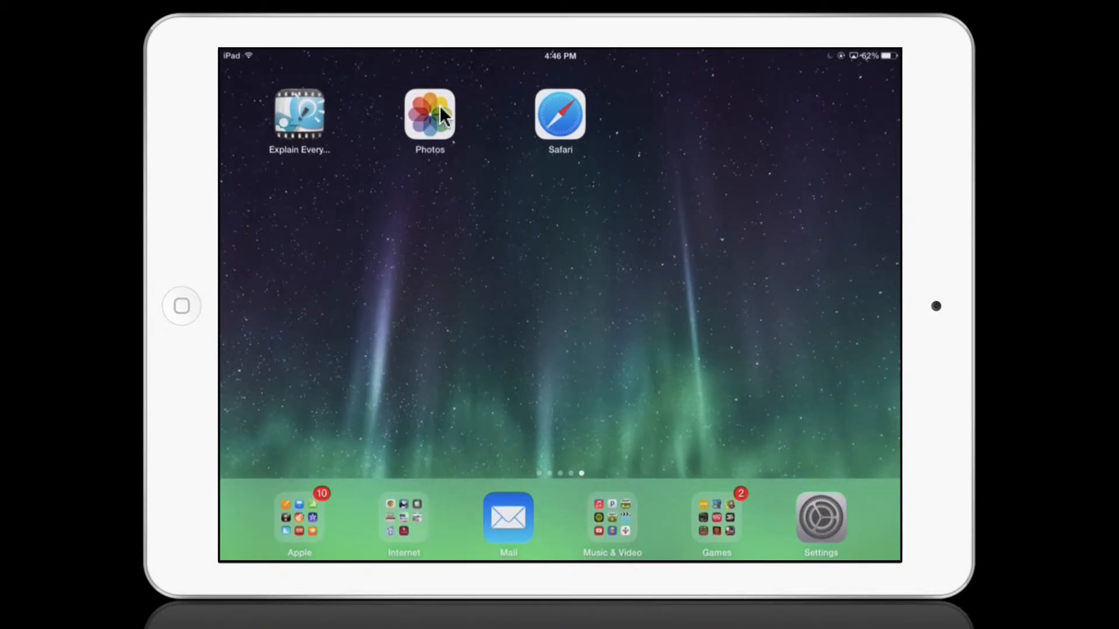
mouse_move(570, 123)
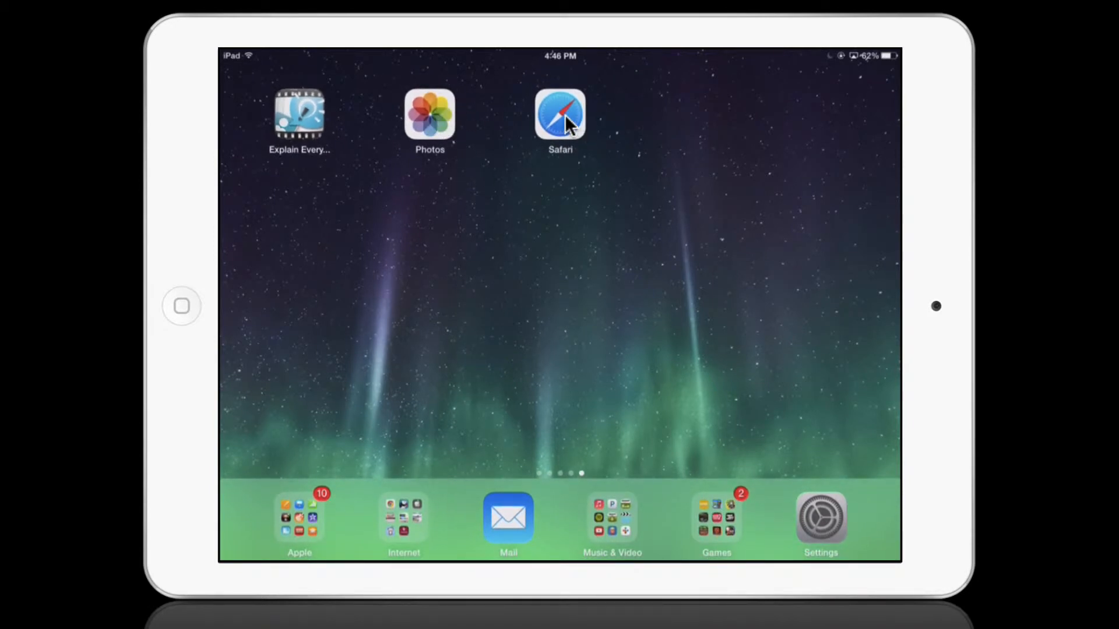
click(561, 112)
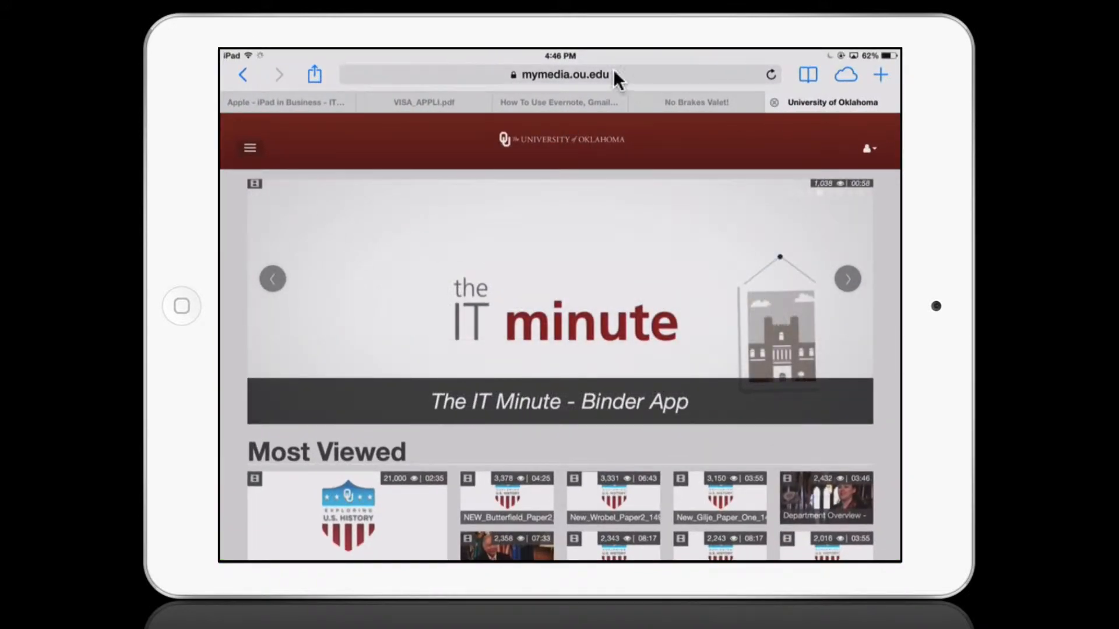
mouse_move(584, 88)
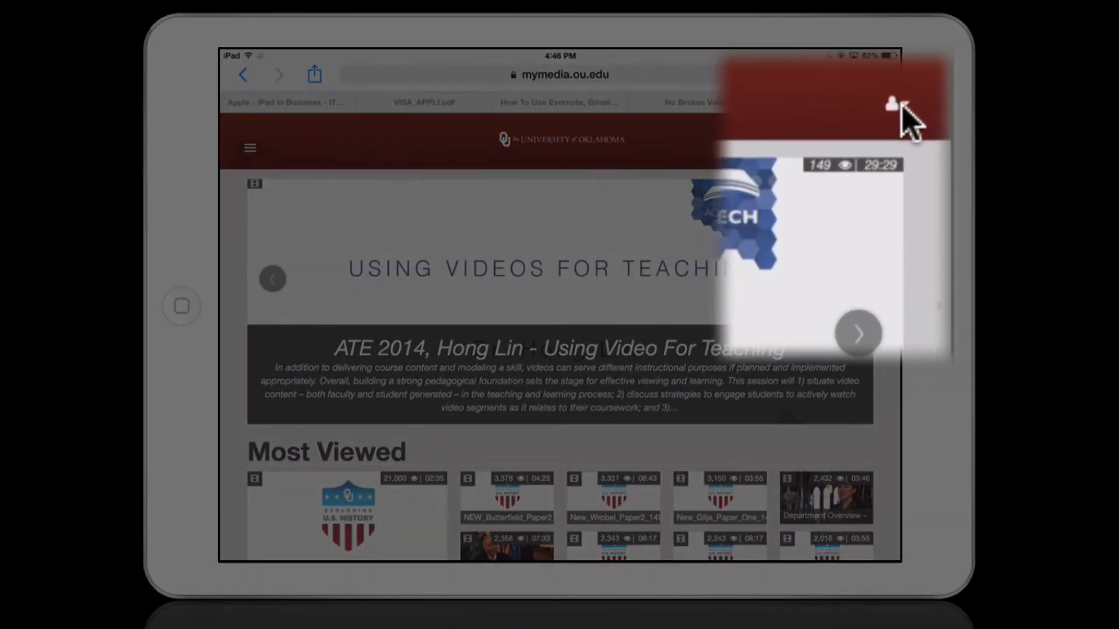
click(892, 104)
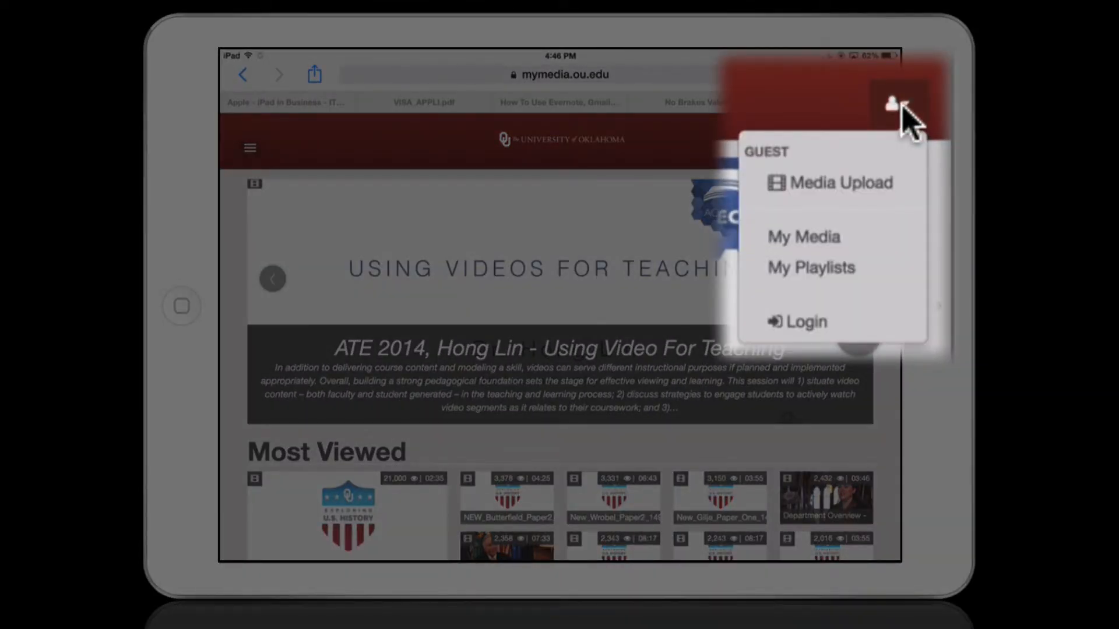
Go to Login and sign in with the University of Oklahoma User ID and password.
click(806, 322)
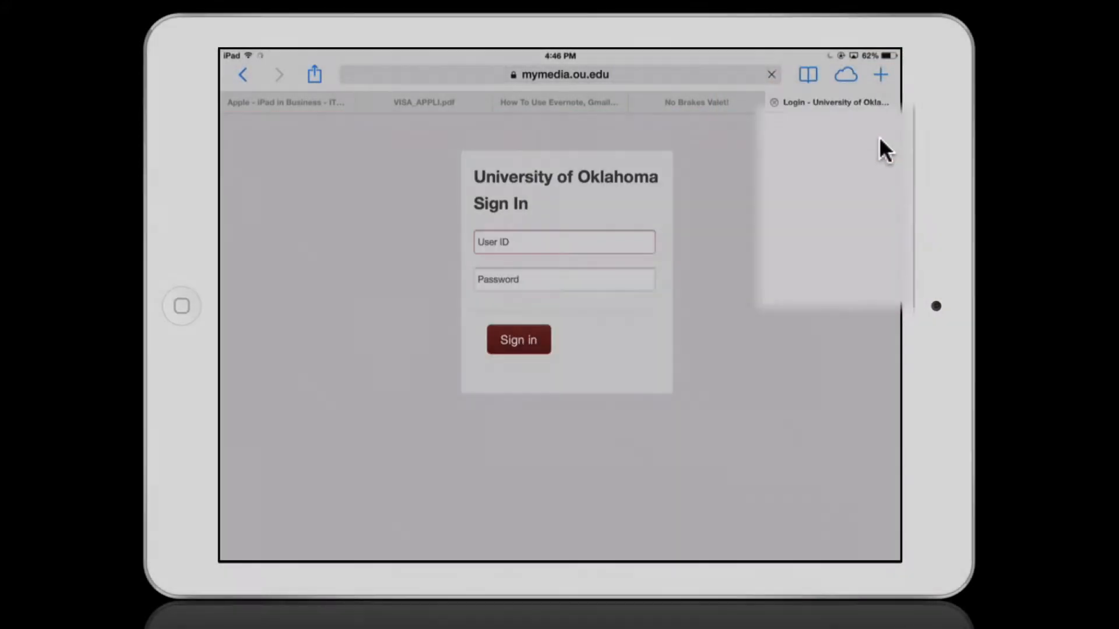
click(564, 241)
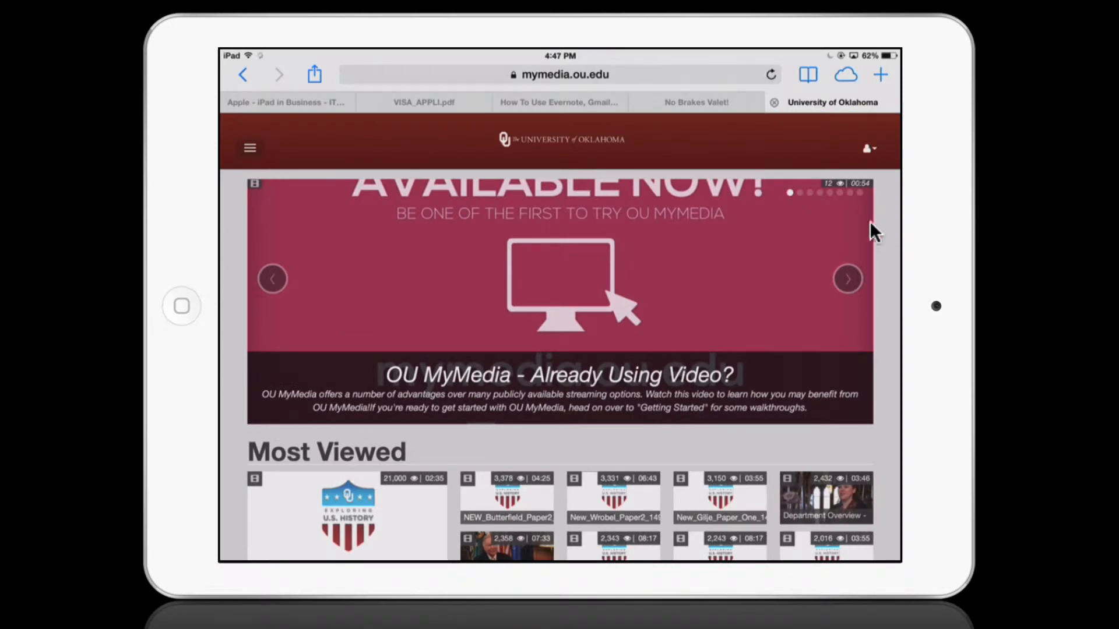
mouse_move(875, 156)
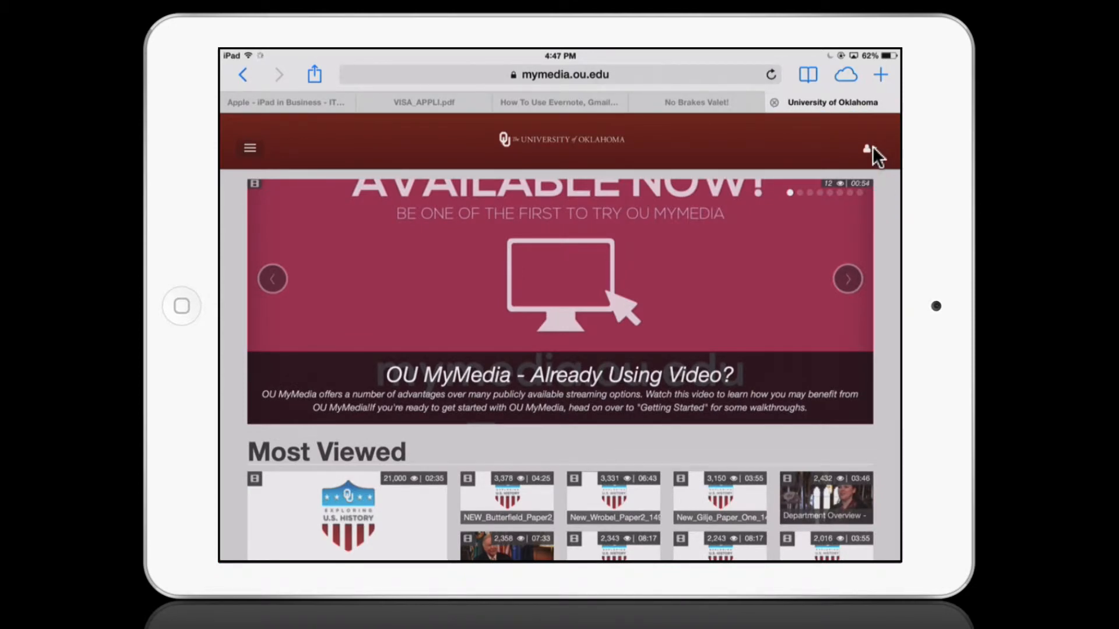
Choose Media Upload from the account menu to reach the Upload Media page.
click(866, 149)
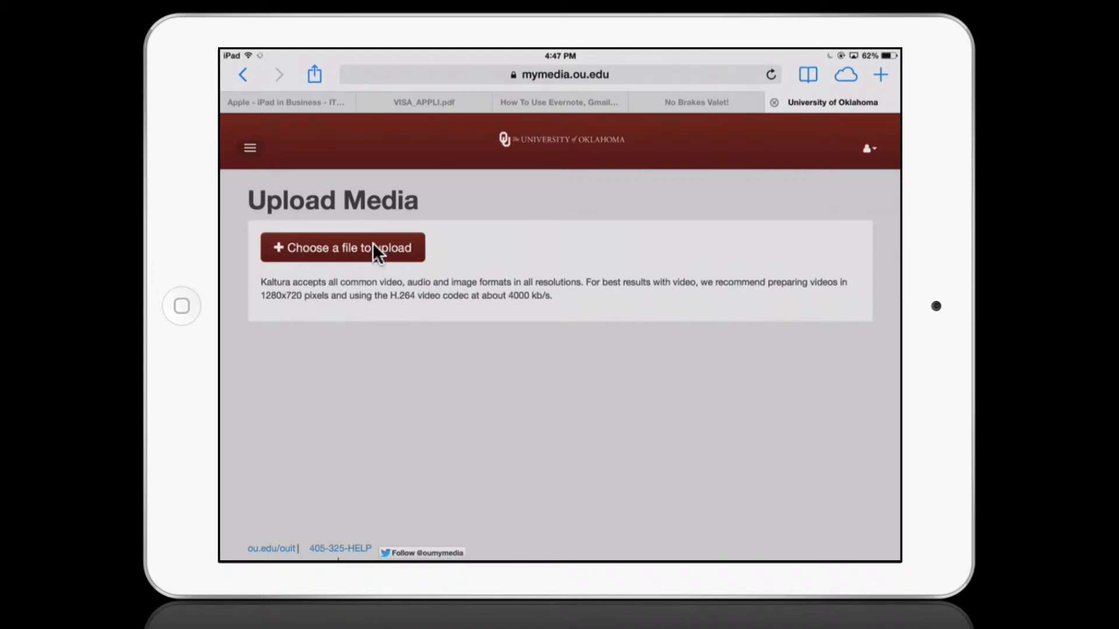
Choose the experiment parameters video from Camera Roll and confirm Use so it compresses and uploads.
click(345, 247)
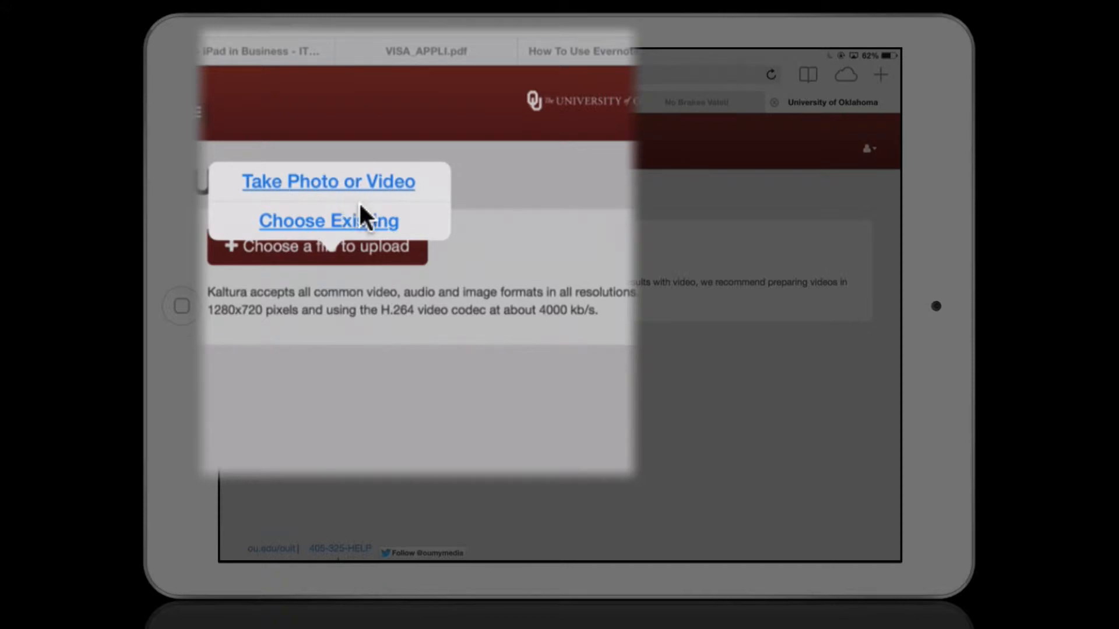
mouse_move(363, 231)
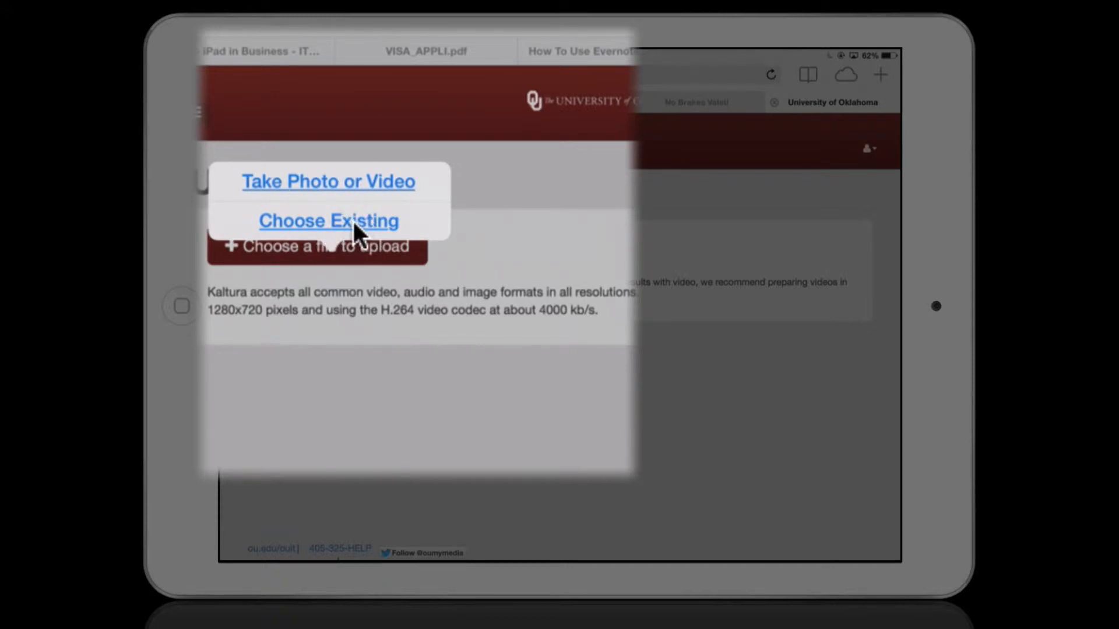
click(328, 221)
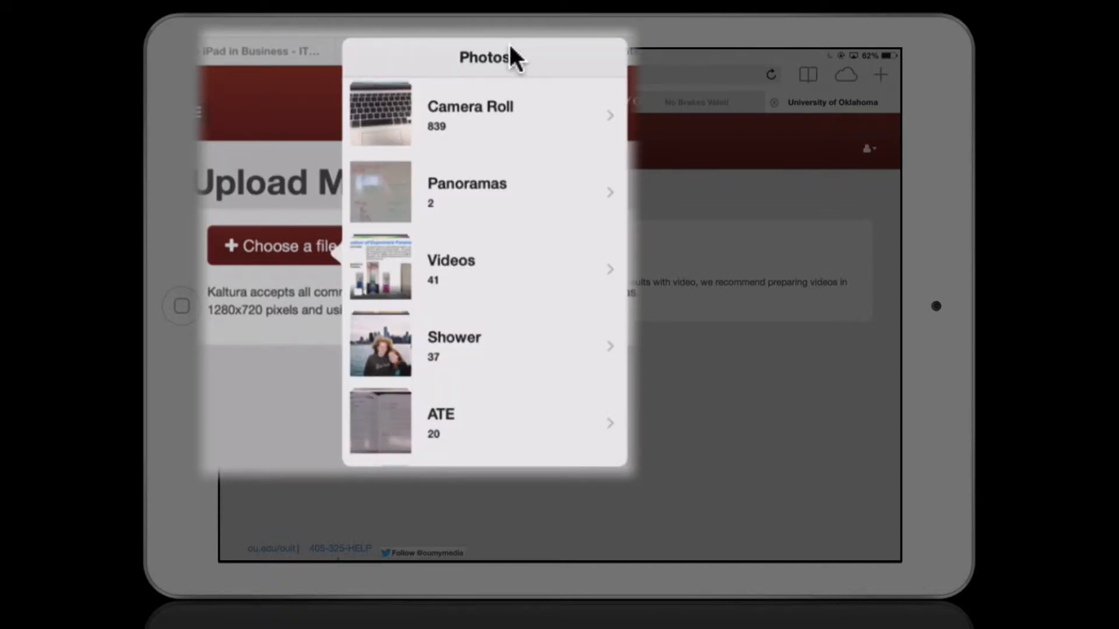
click(469, 111)
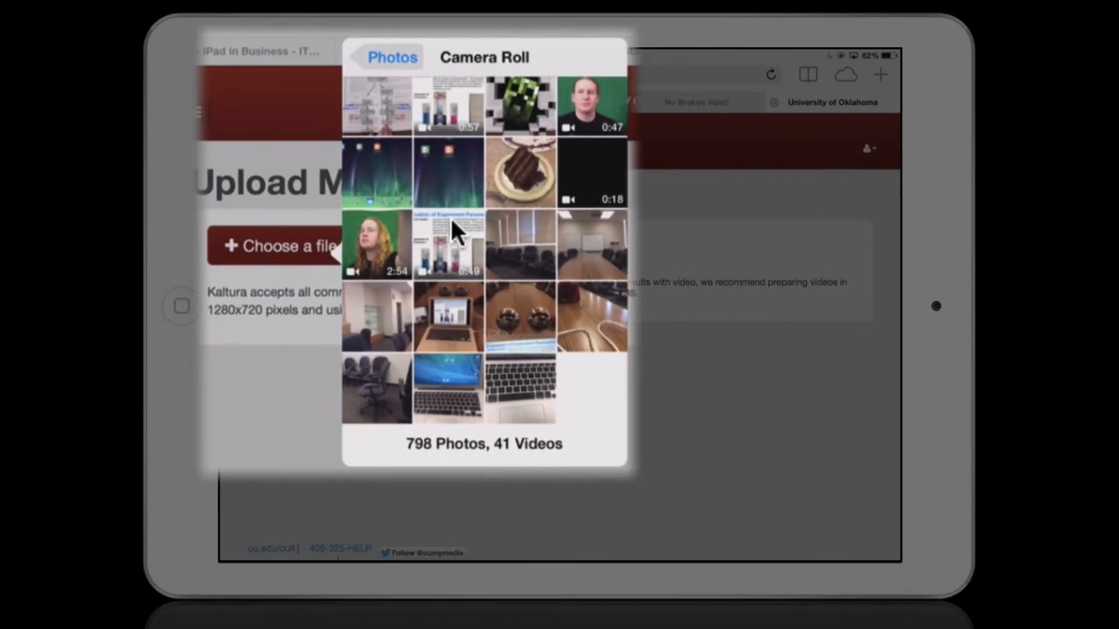
click(448, 244)
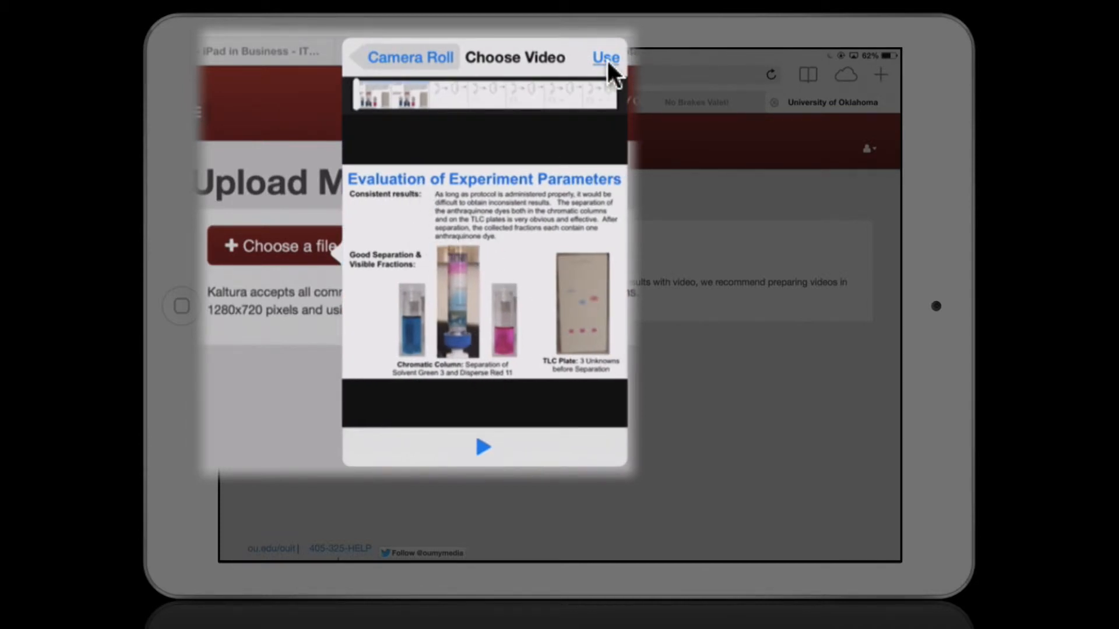
click(603, 58)
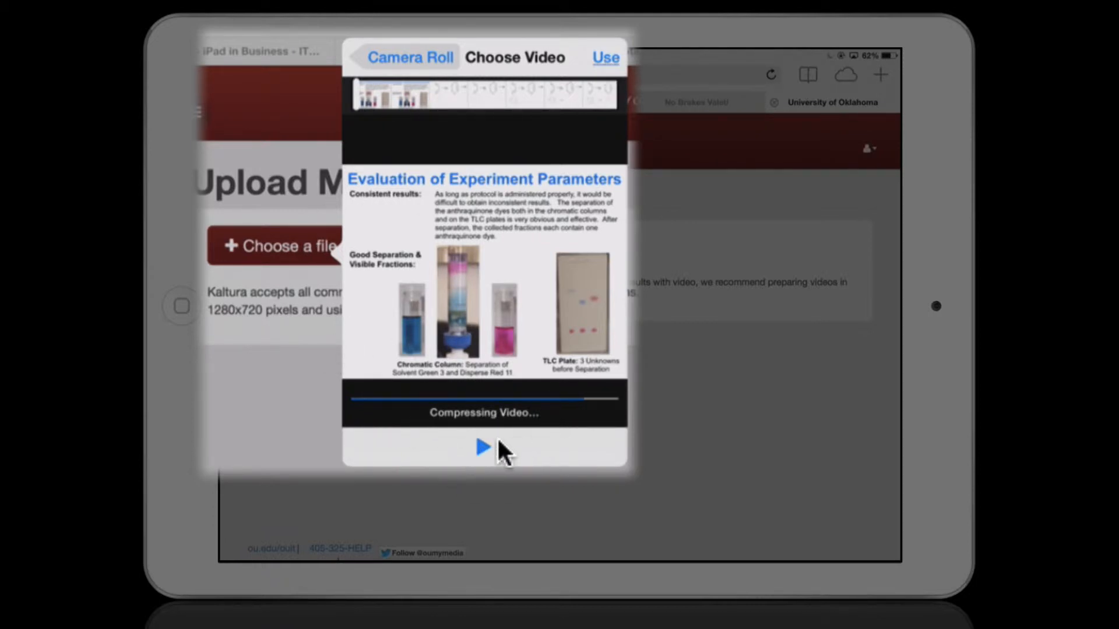
click(605, 57)
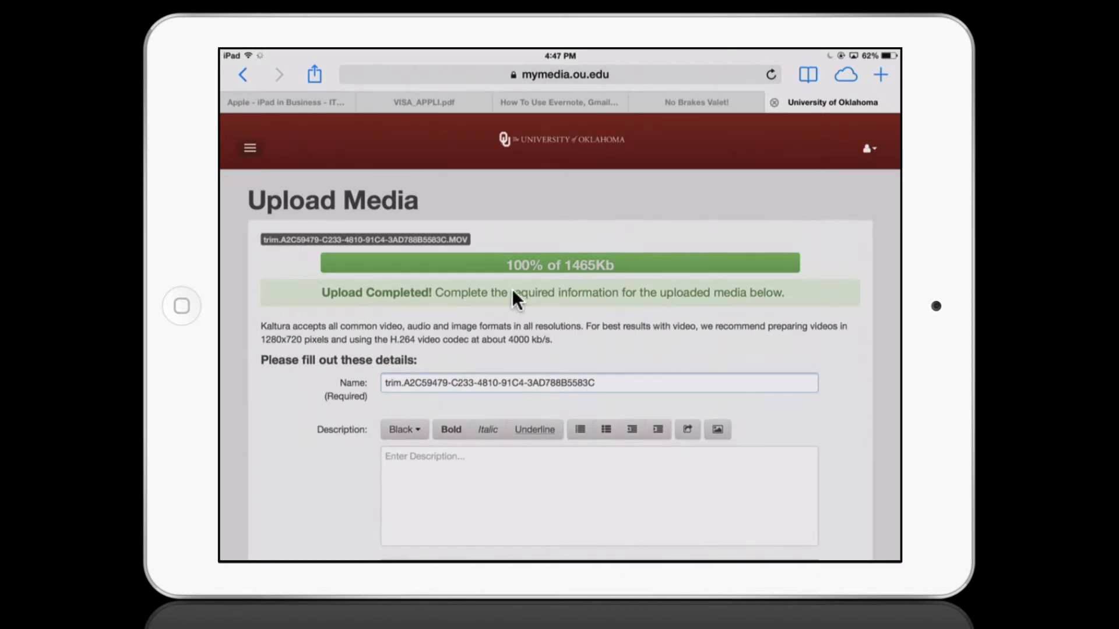
mouse_move(604, 369)
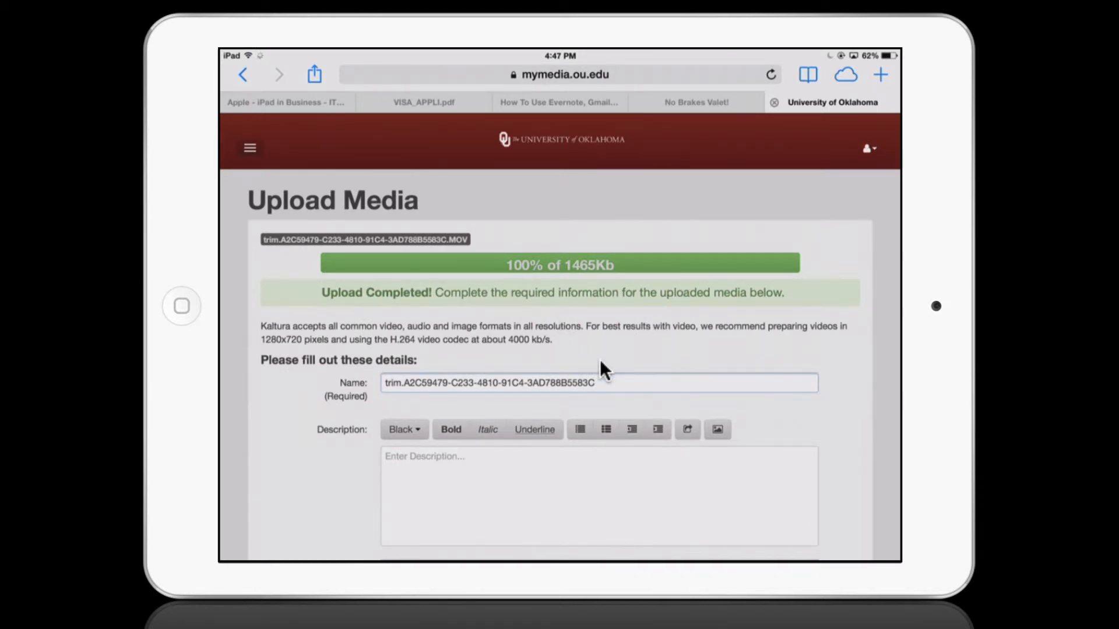
Name the video 'Instructional Video' and enter the description 'This a Test'.
click(599, 381)
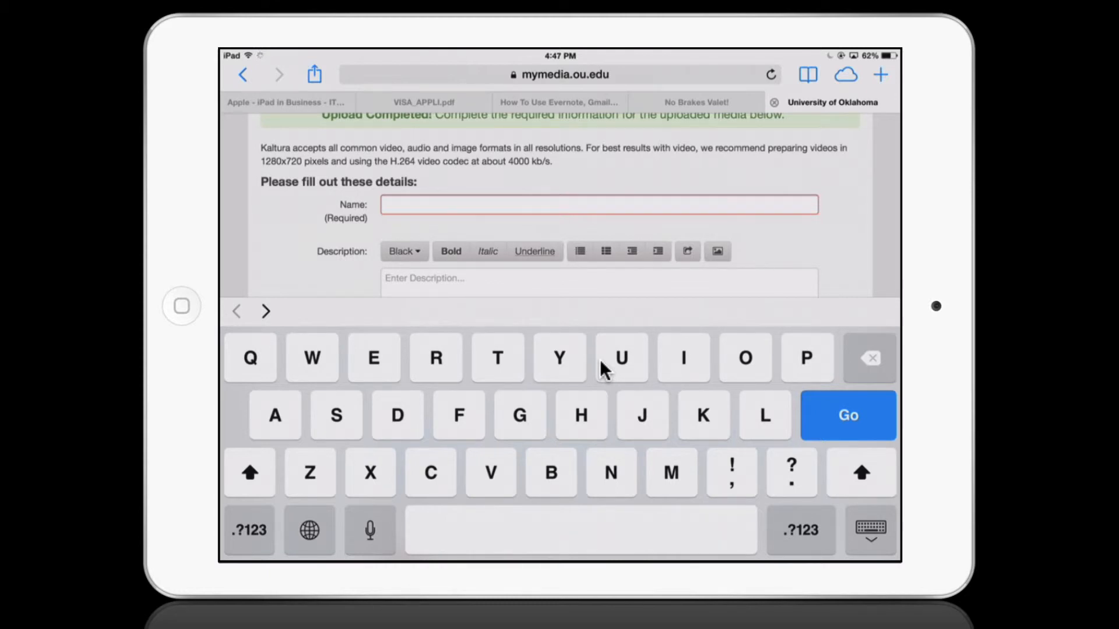
text(Instru)
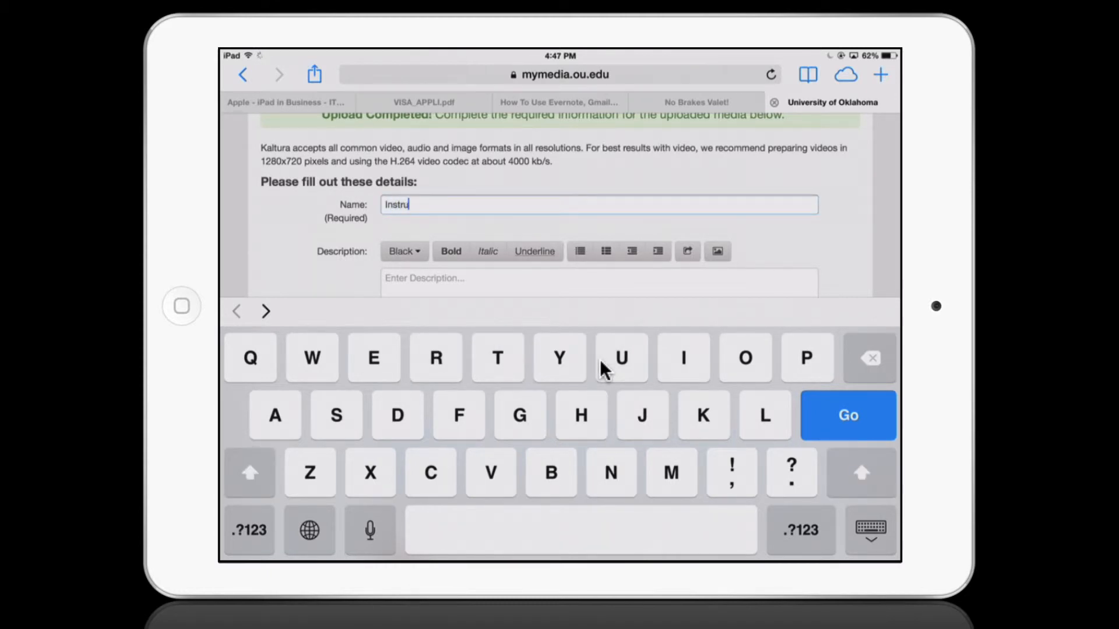
text(ctional)
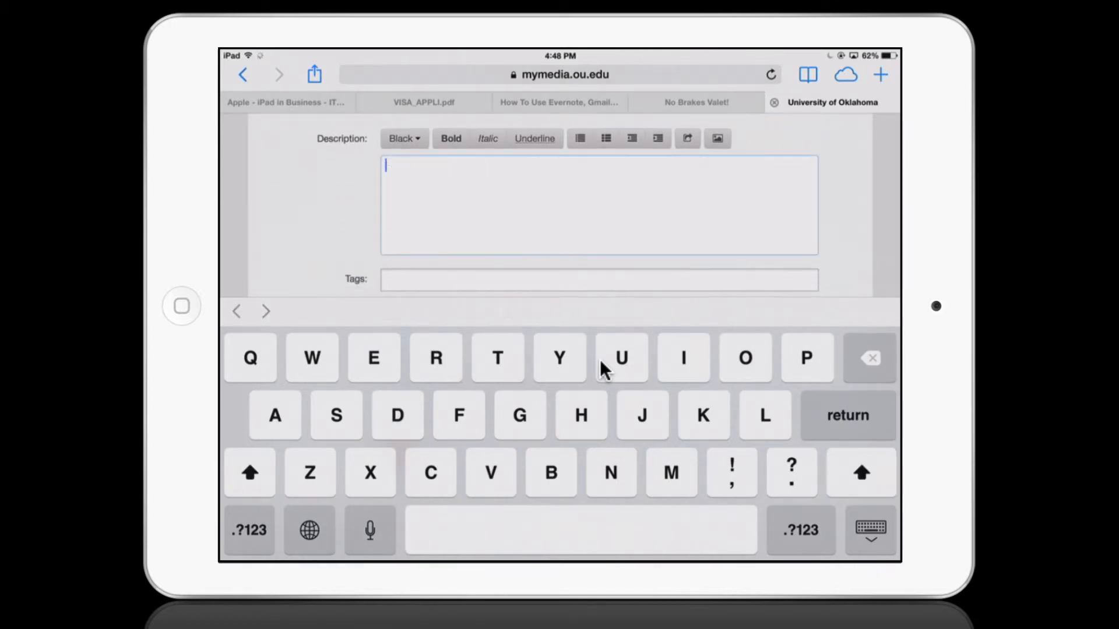
text(This a)
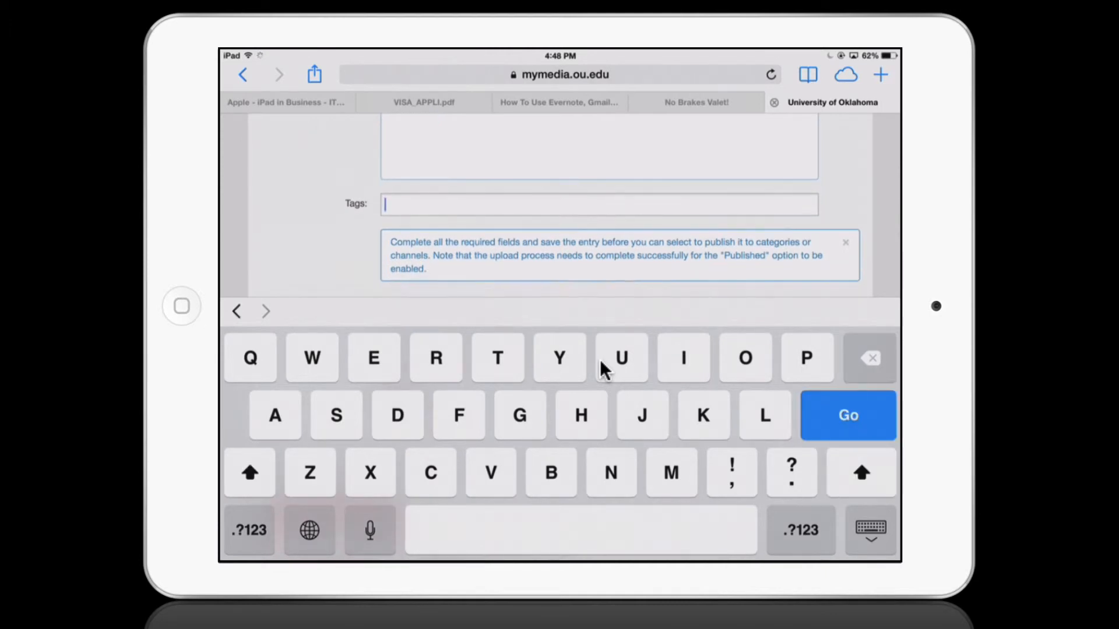
text(Test)
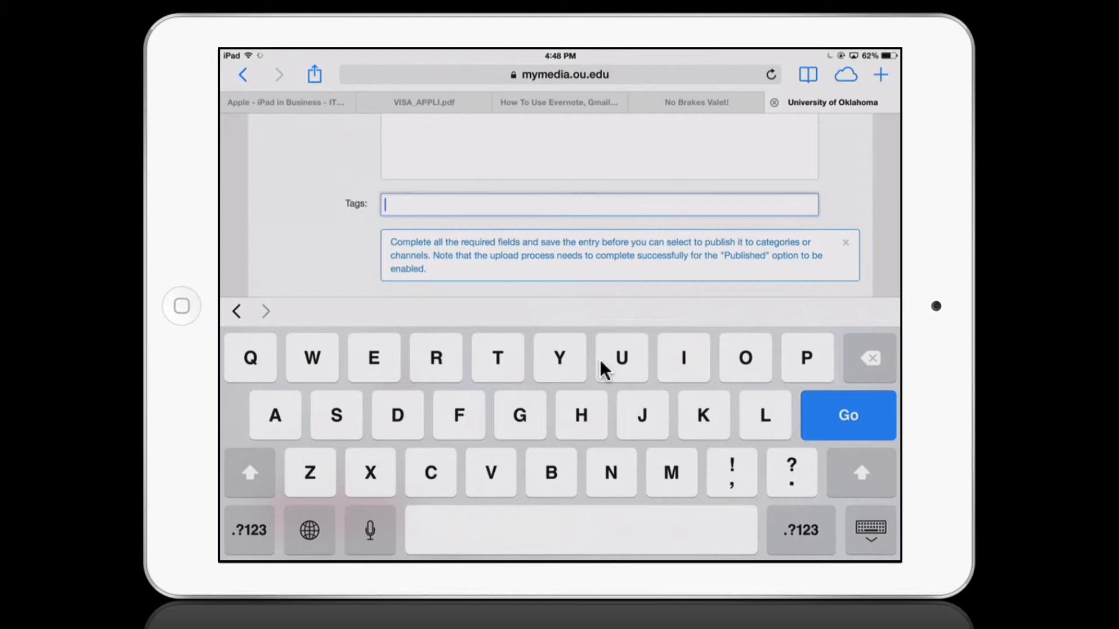
Set the video's visibility to Unlisted and save its details.
scroll(down, 3)
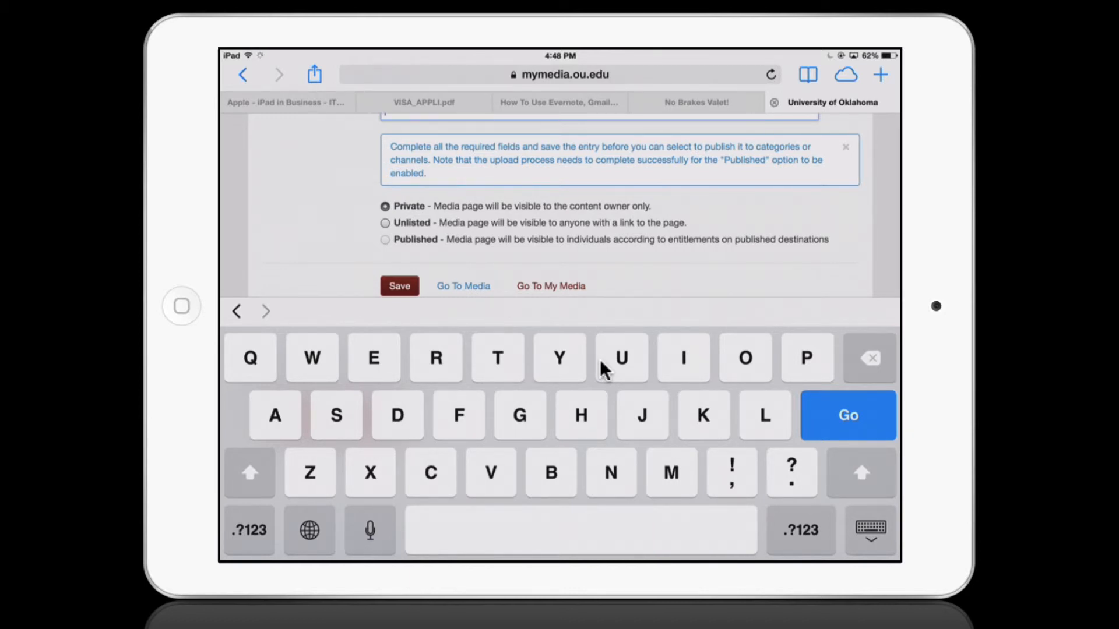
click(385, 222)
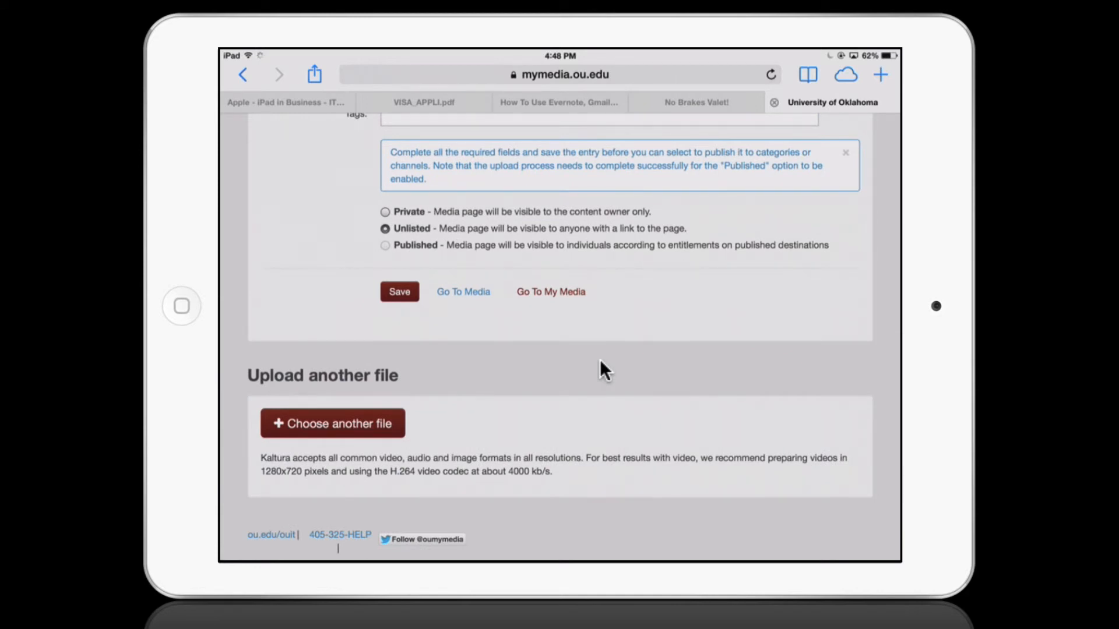
mouse_move(620, 239)
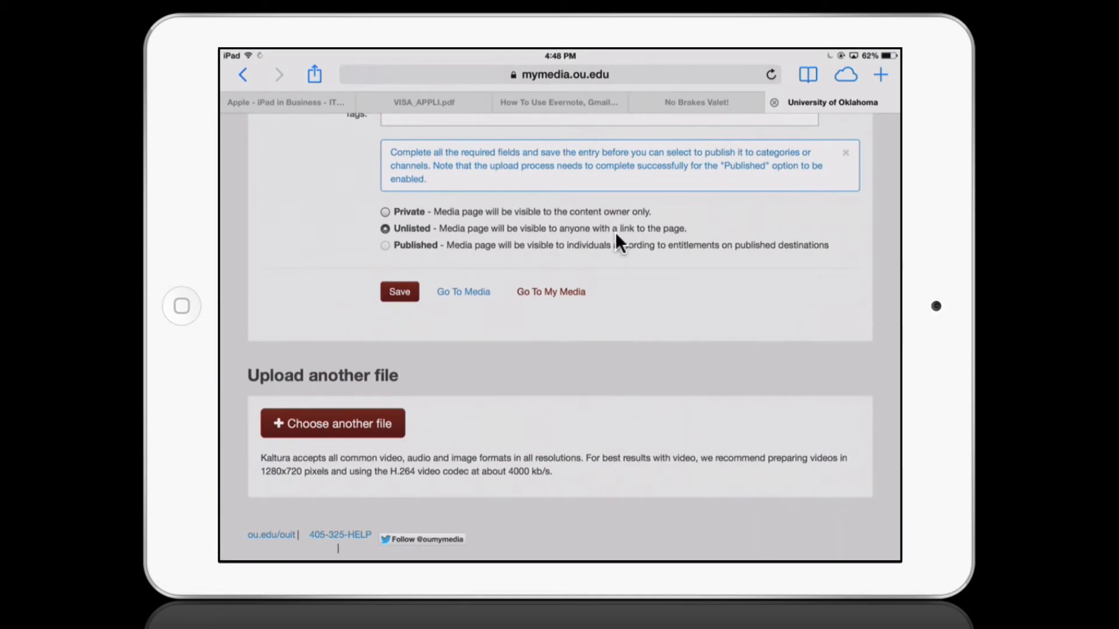
mouse_move(661, 210)
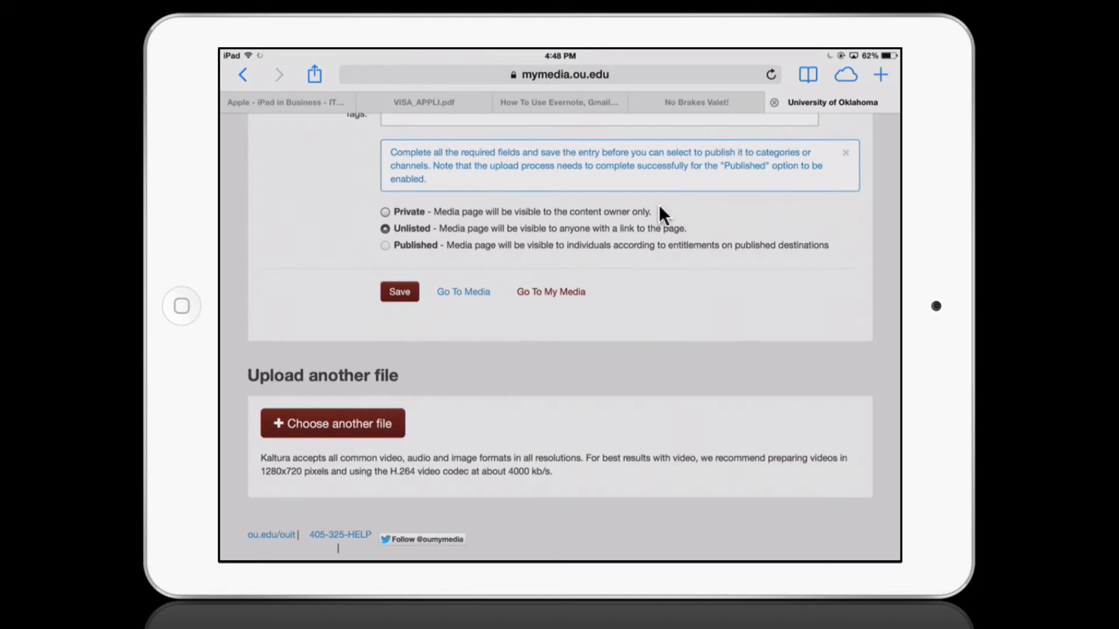
mouse_move(603, 264)
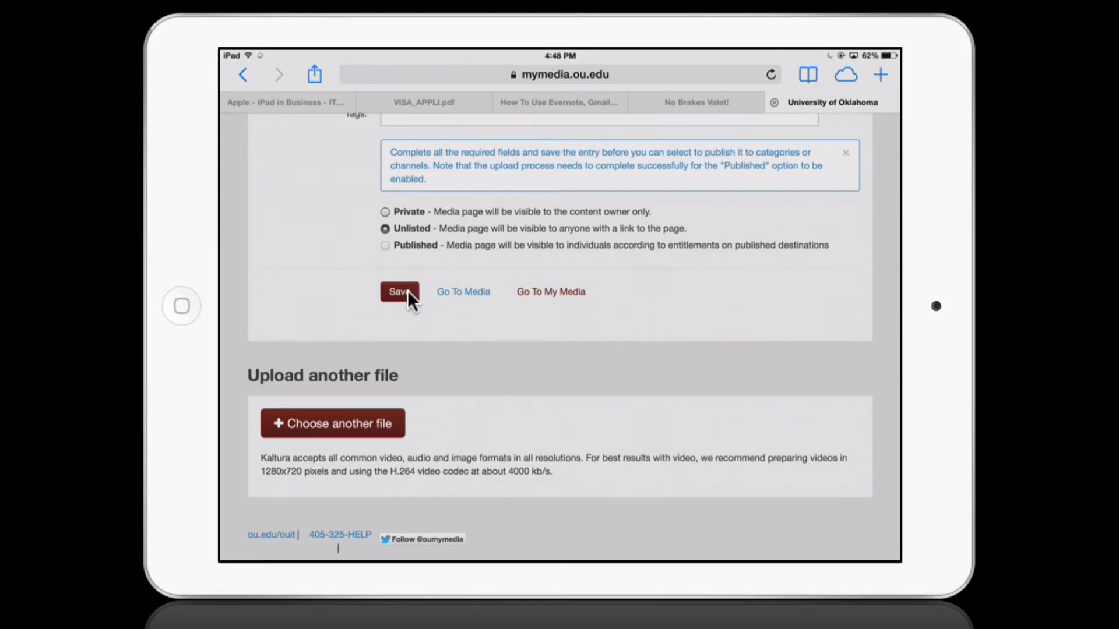
click(399, 291)
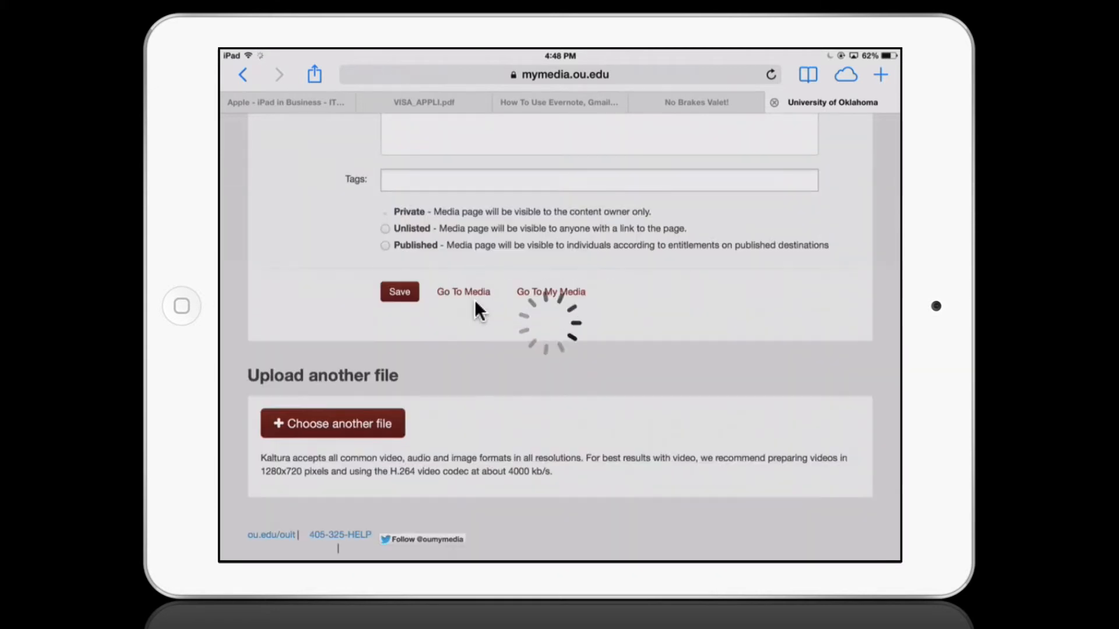
click(399, 291)
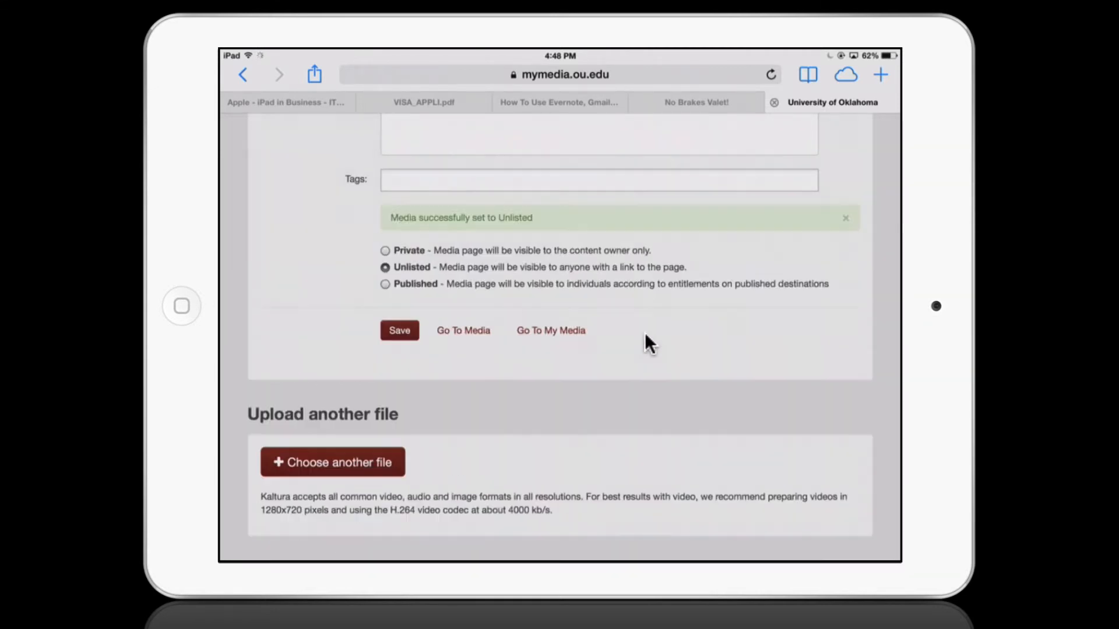
mouse_move(674, 259)
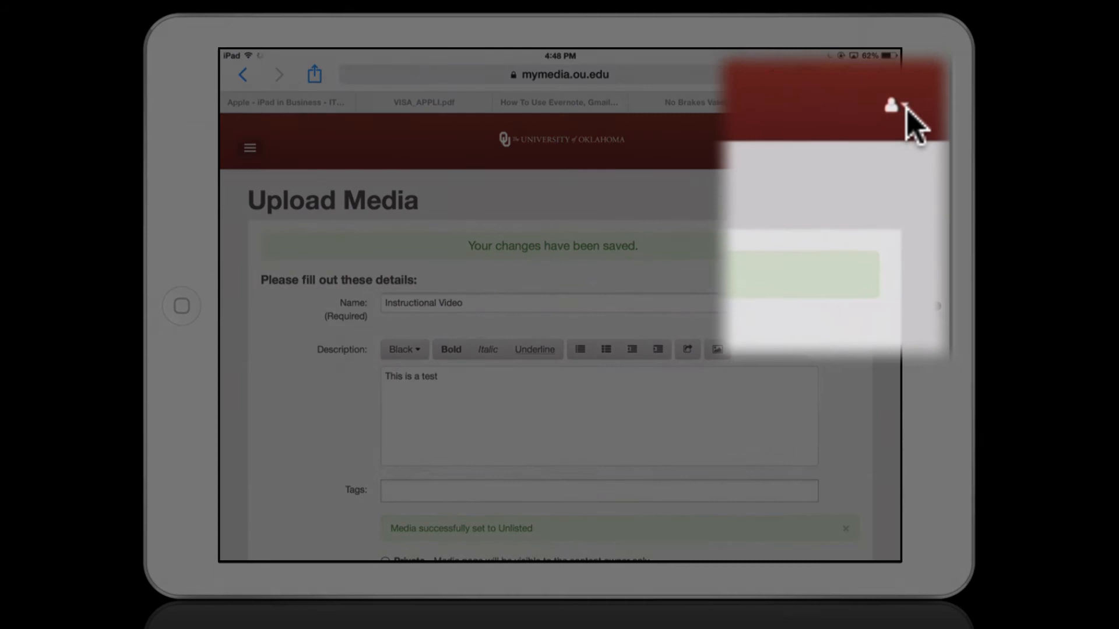
Go to My Media and open the Instructional Video's media page.
click(893, 103)
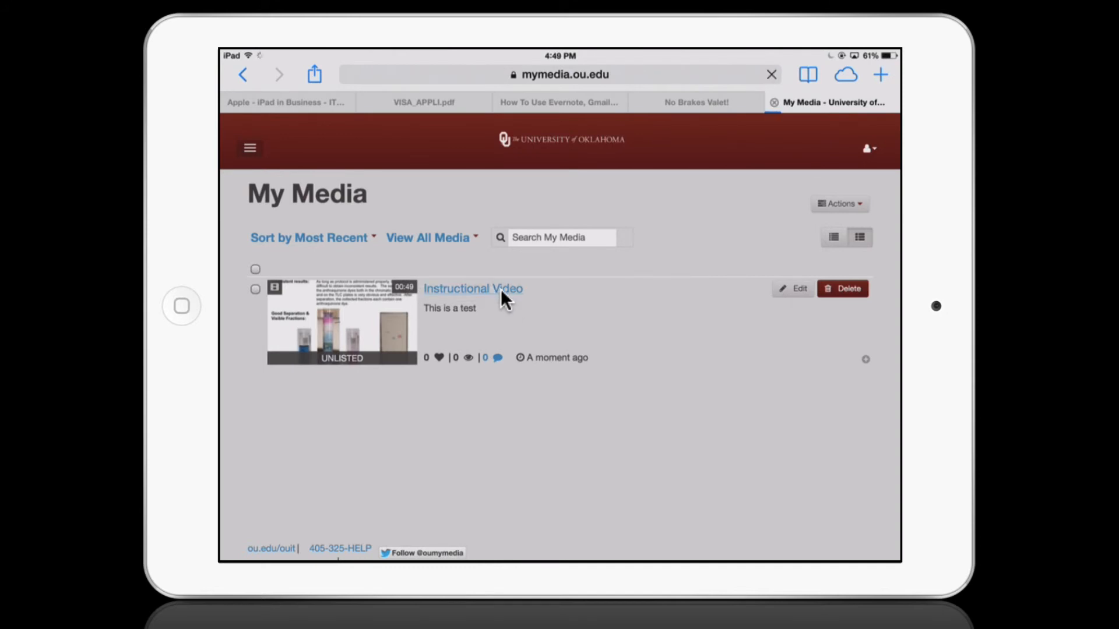
click(473, 289)
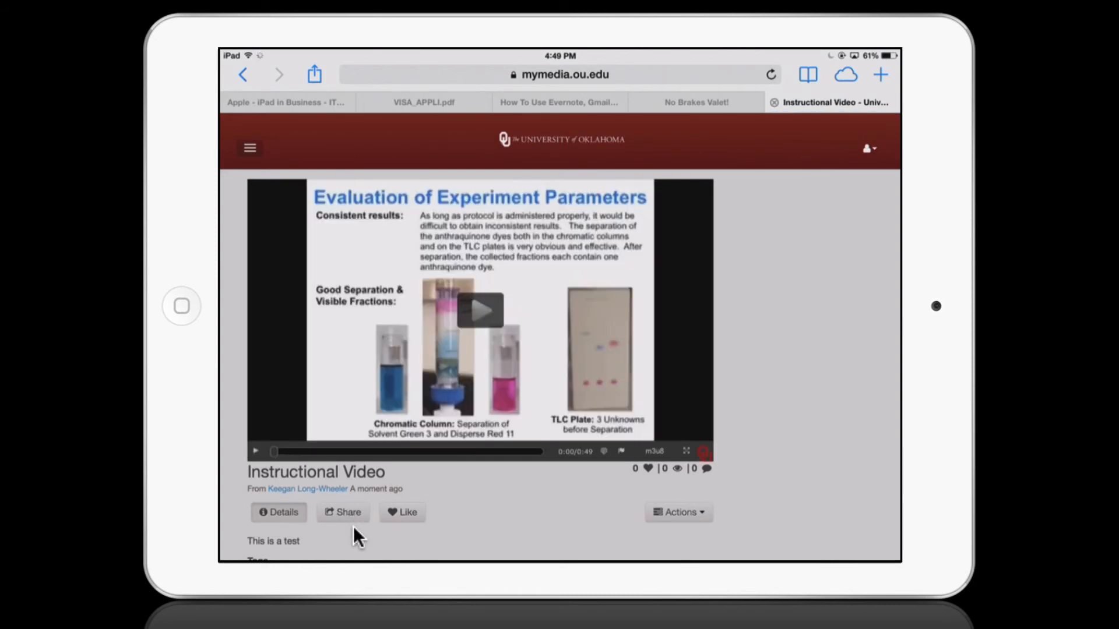
Play and pause the video, then show Share and select the Link to Media Page URL.
click(480, 310)
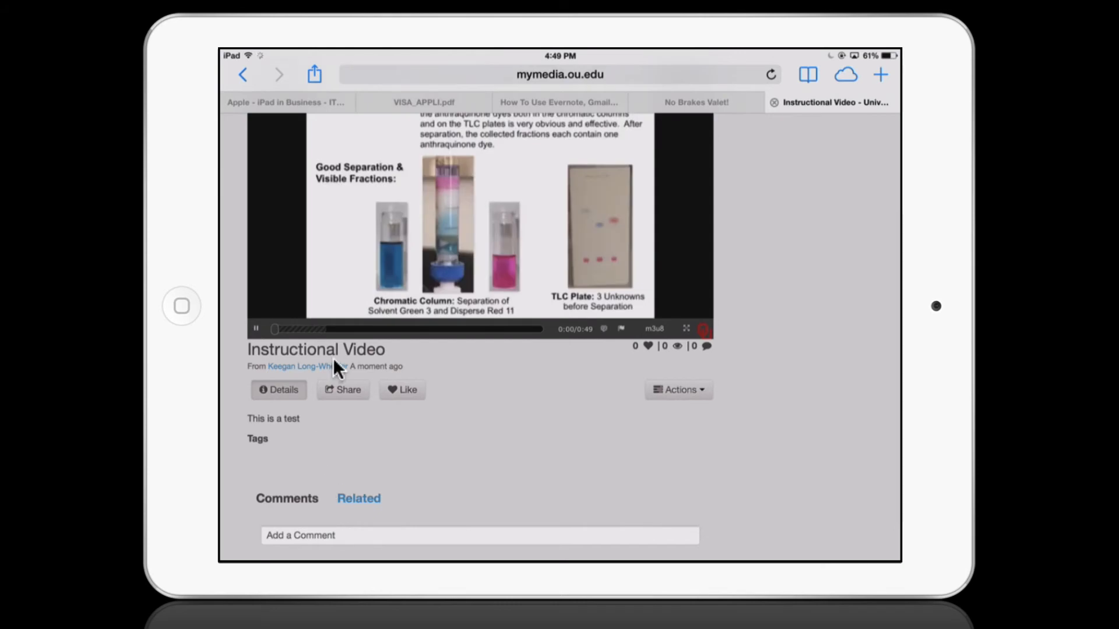
click(255, 329)
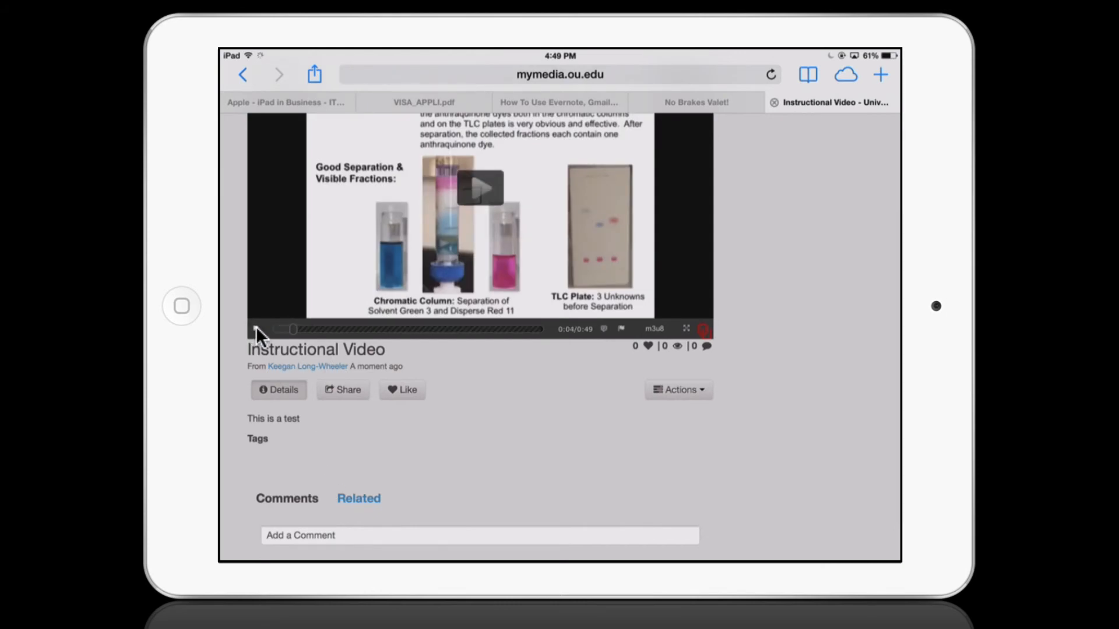
click(342, 390)
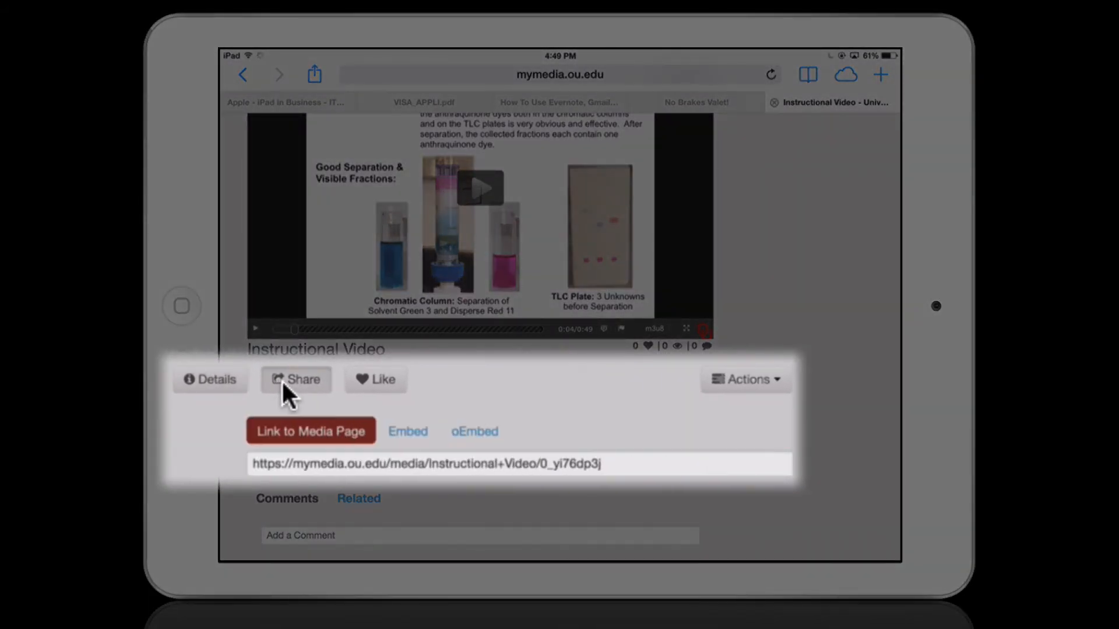
click(512, 466)
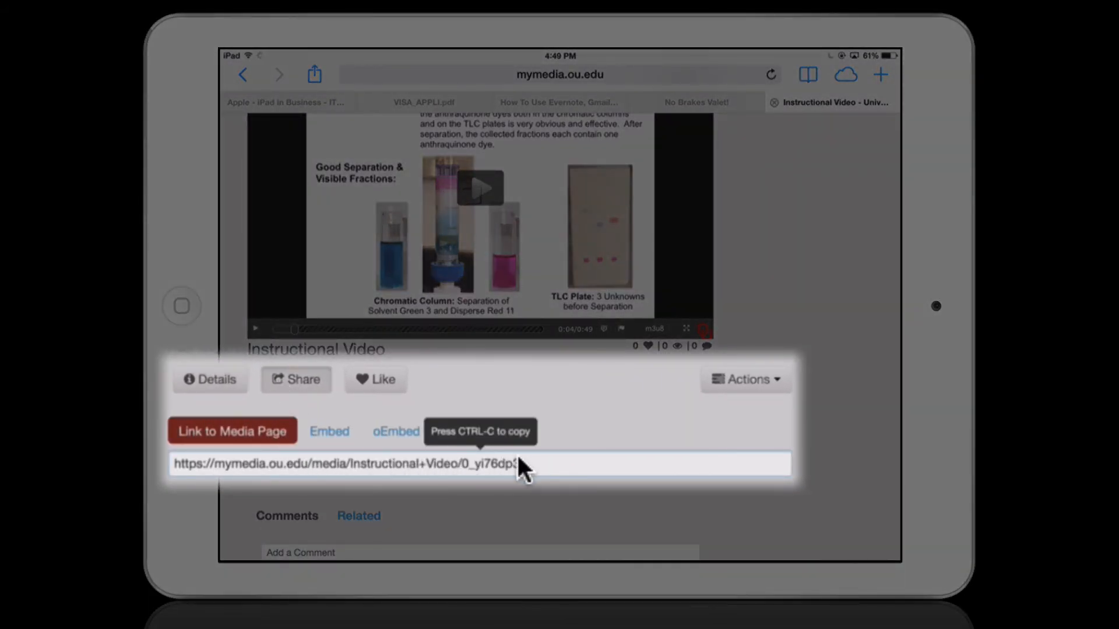